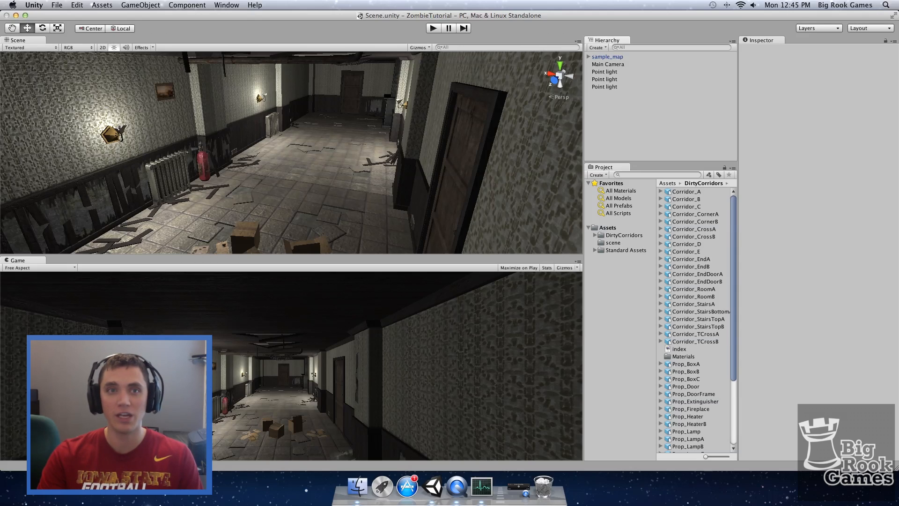
# Search the Asset Store for 'zombie' and import the free Zombie Character Pack.
pyautogui.click(186, 6)
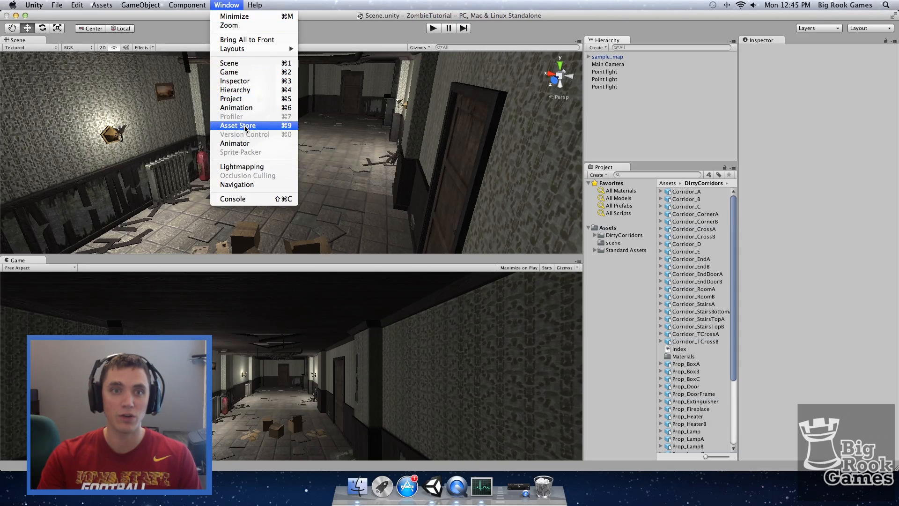
pyautogui.click(237, 126)
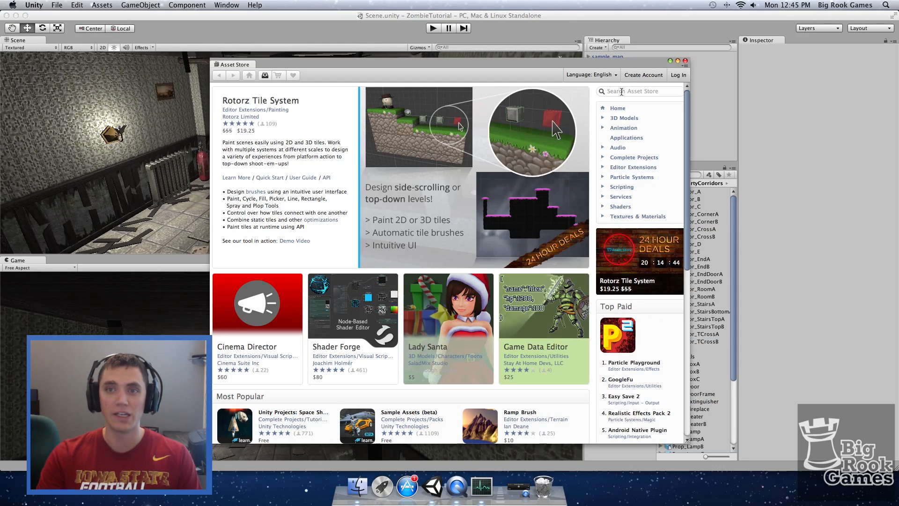
pyautogui.click(638, 90)
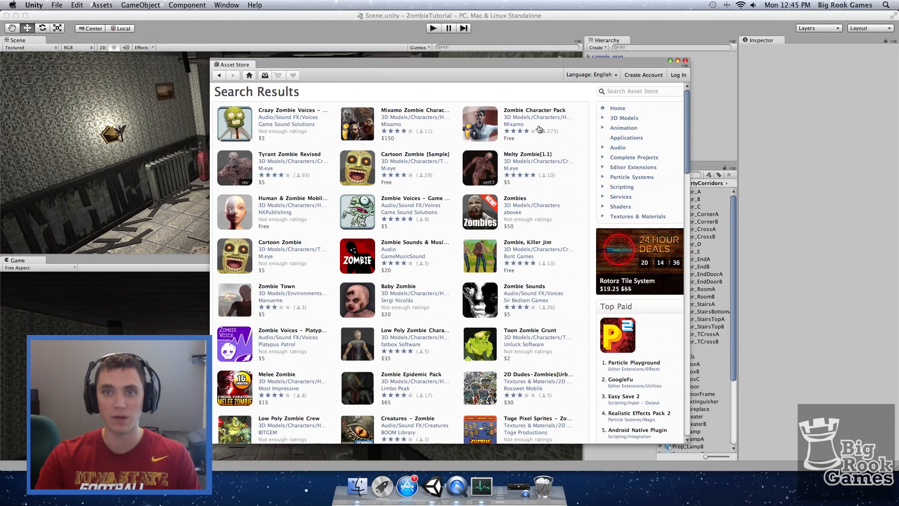
pyautogui.moveTo(529, 112)
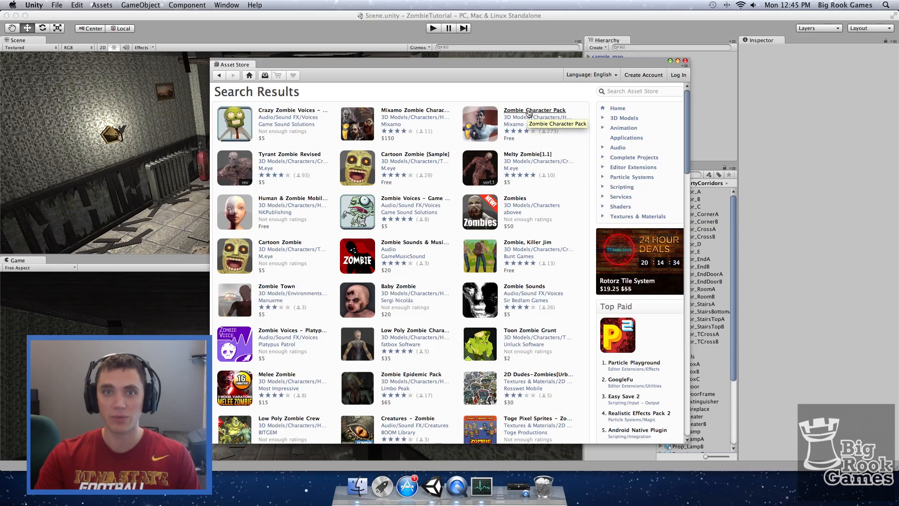
pyautogui.click(534, 110)
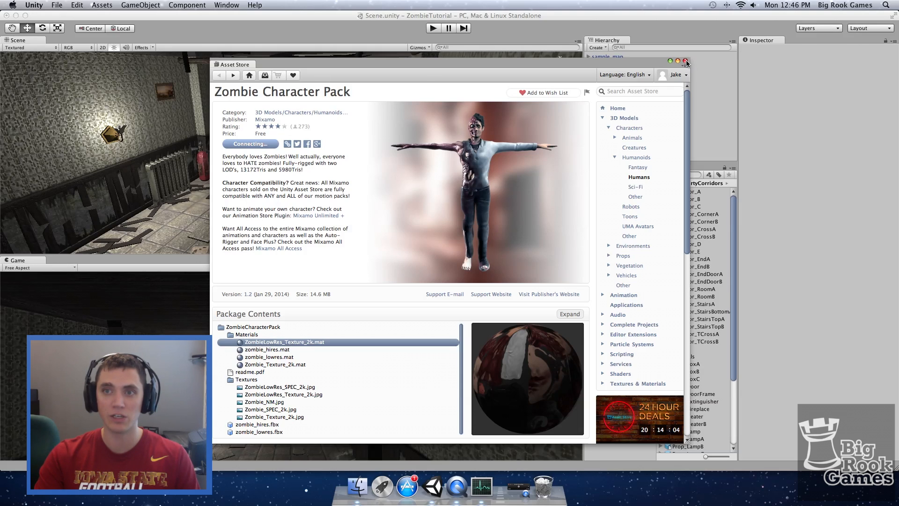
pyautogui.click(682, 61)
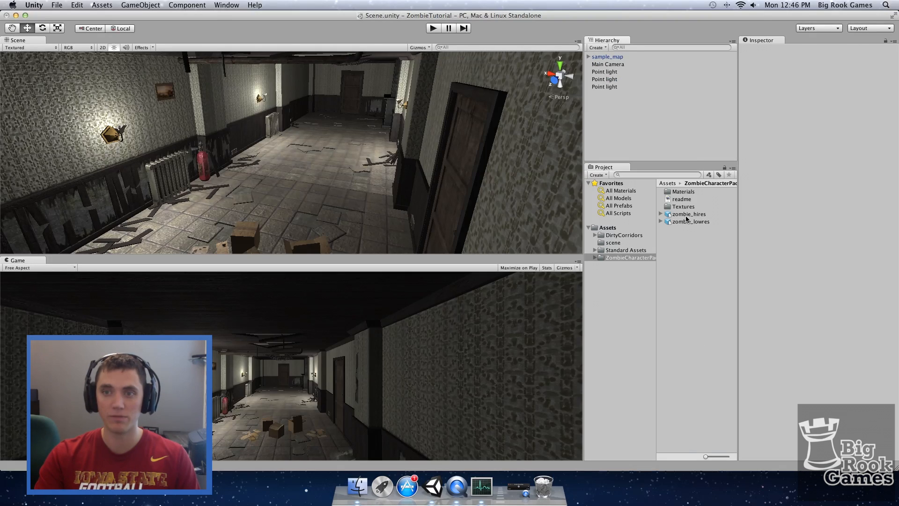
# Set zombie_hires's Rig Animation Type to Humanoid and apply it.
pyautogui.click(688, 214)
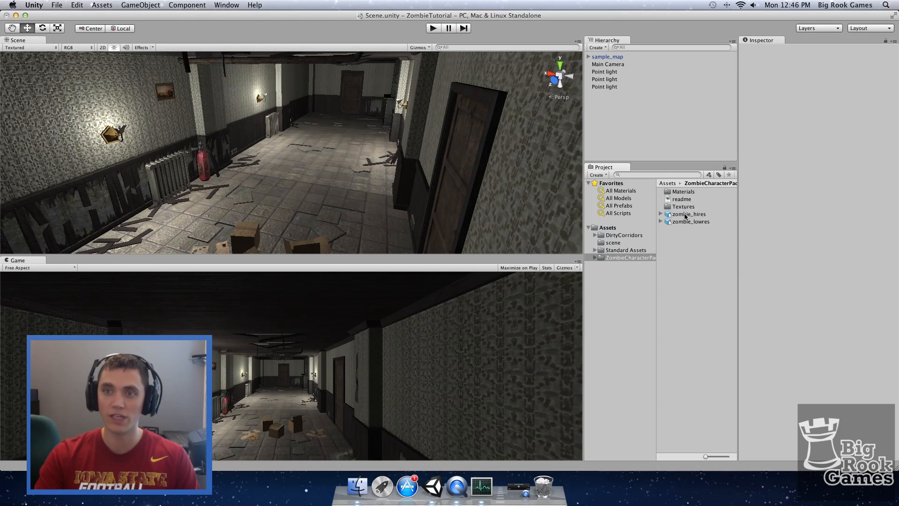
pyautogui.click(686, 214)
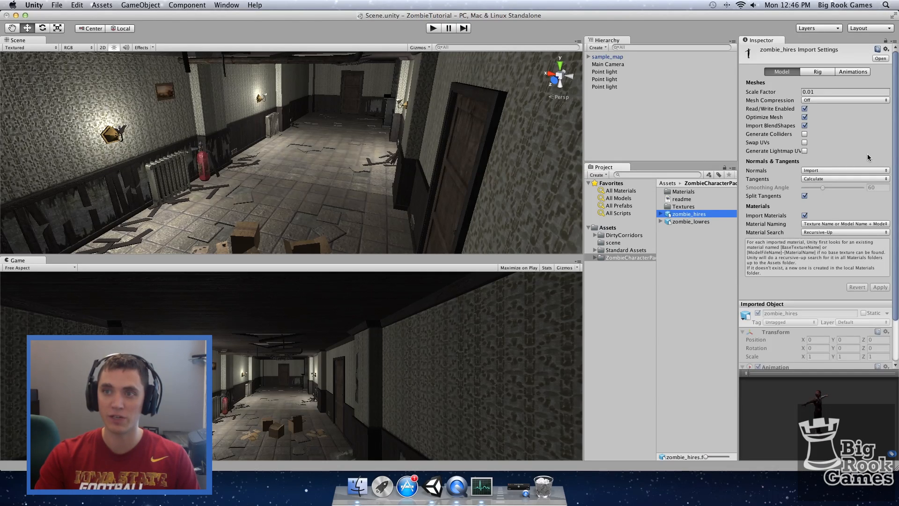
pyautogui.click(818, 72)
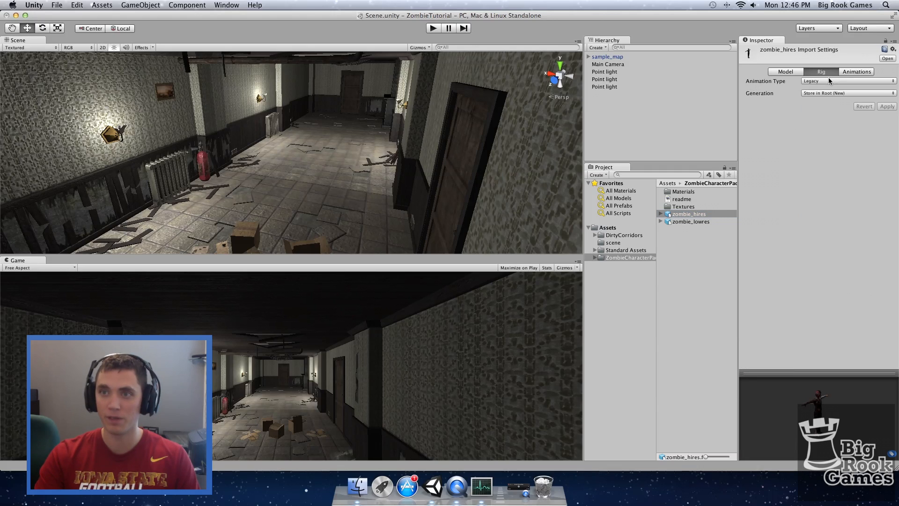
pyautogui.click(864, 81)
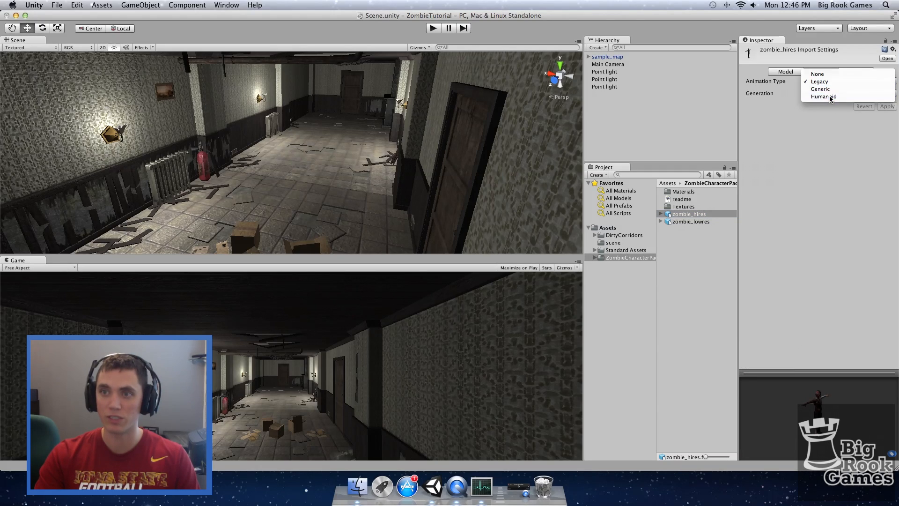
pyautogui.click(824, 97)
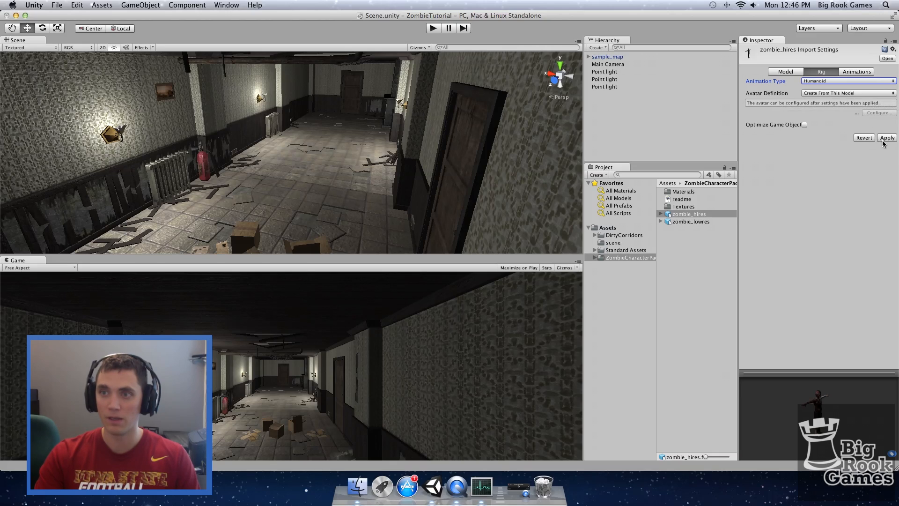
pyautogui.click(887, 137)
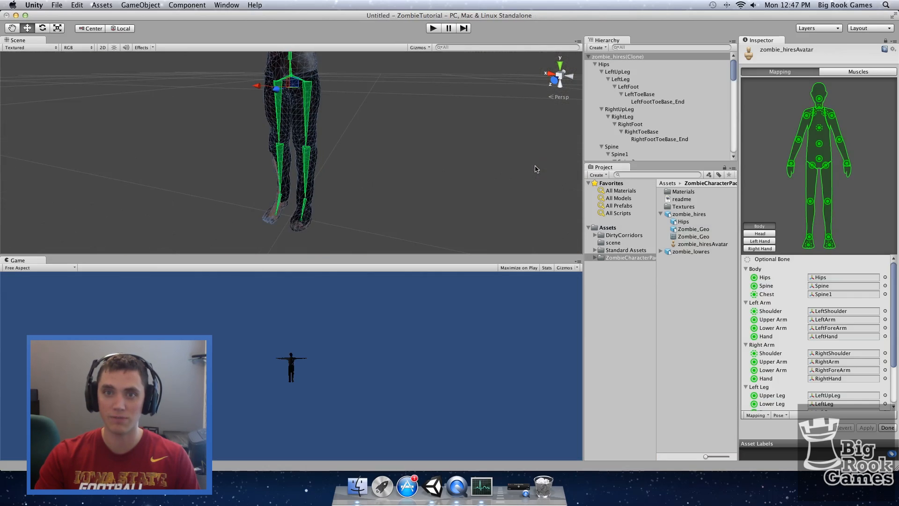
pyautogui.moveTo(875, 162)
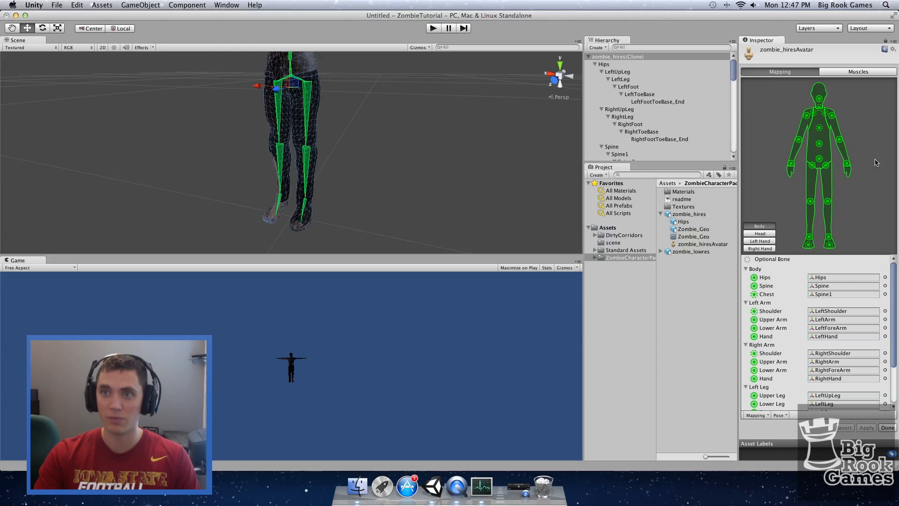
pyautogui.moveTo(810, 213)
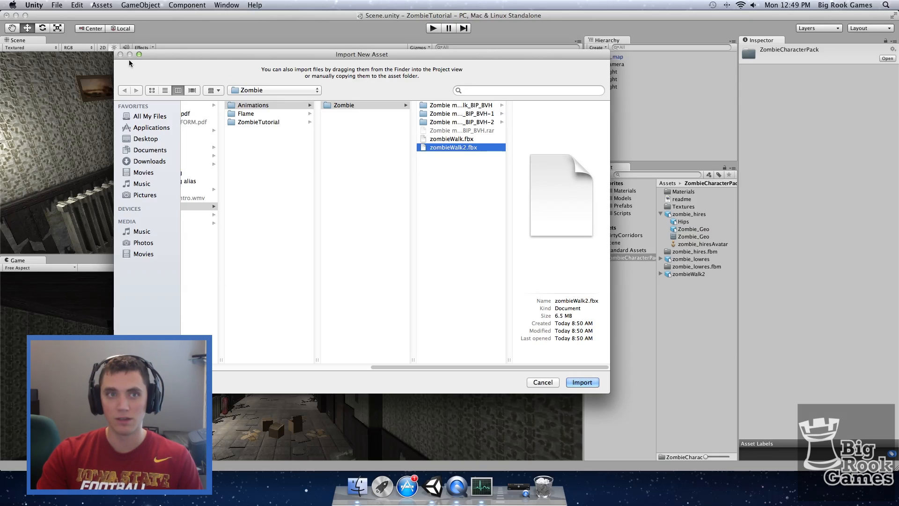
# Import zombieWalk2.fbx and apply a Humanoid Animation Type in its Rig settings.
pyautogui.click(583, 382)
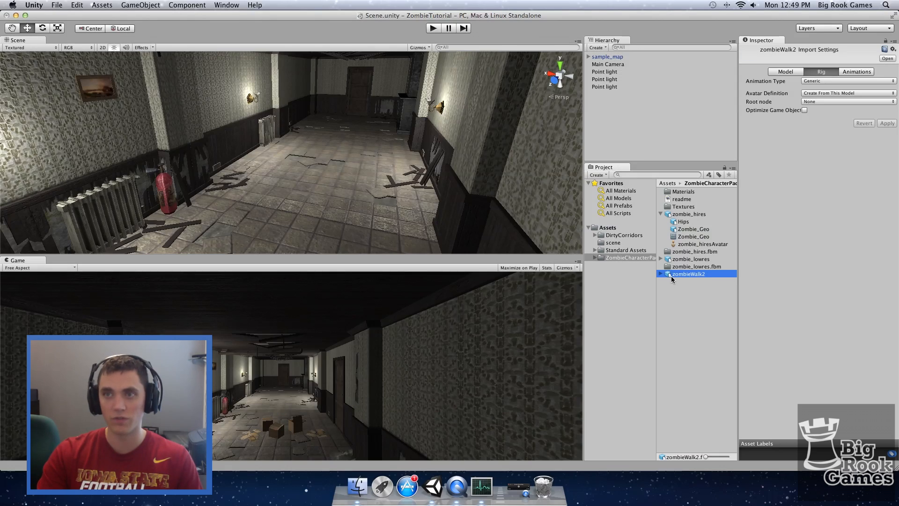
pyautogui.click(848, 80)
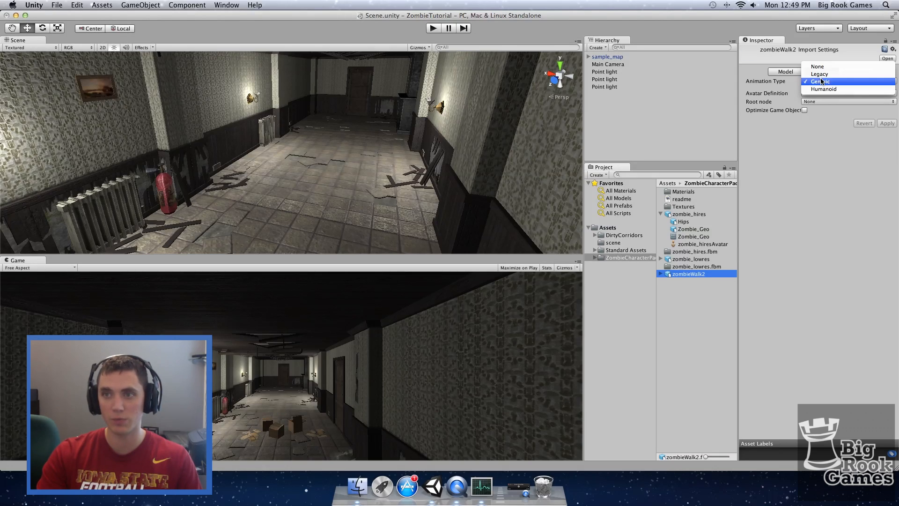
pyautogui.click(823, 89)
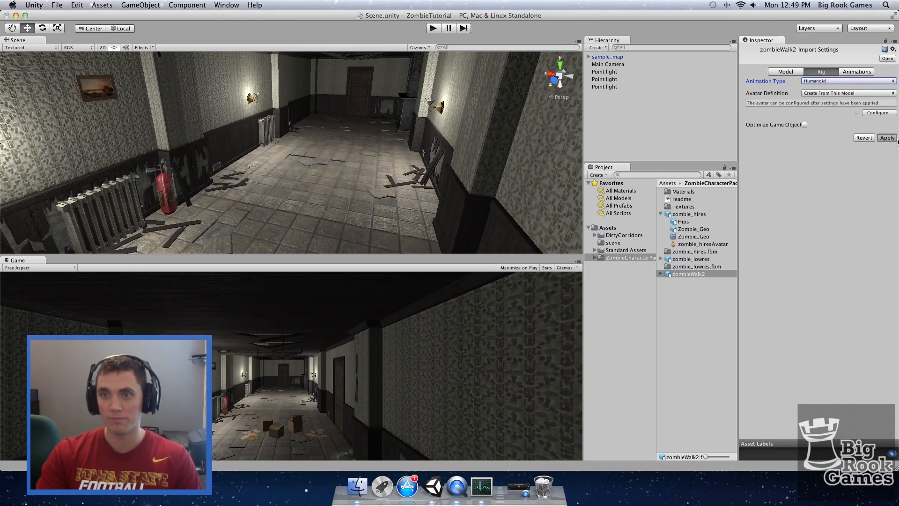
pyautogui.click(857, 71)
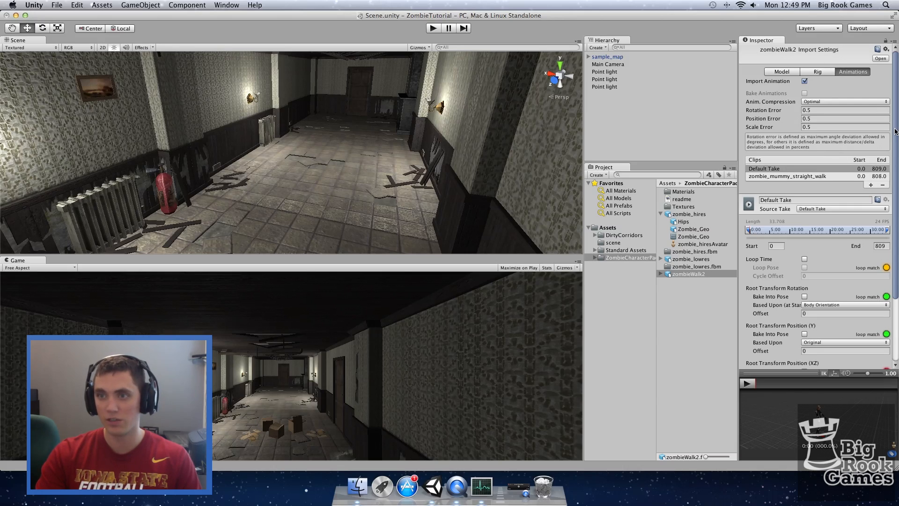
# Set the first clip's Source Take to zombie_mummy_straight_walk.
pyautogui.scroll(-3)
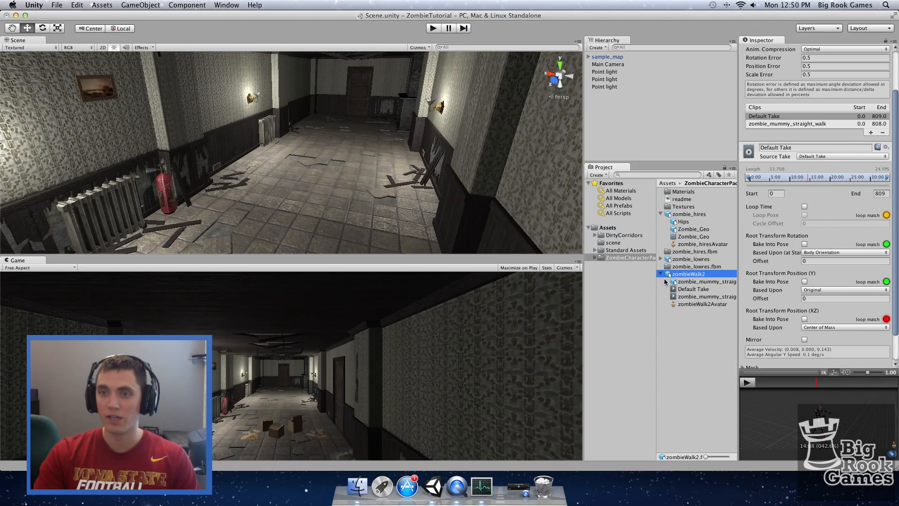
pyautogui.click(706, 297)
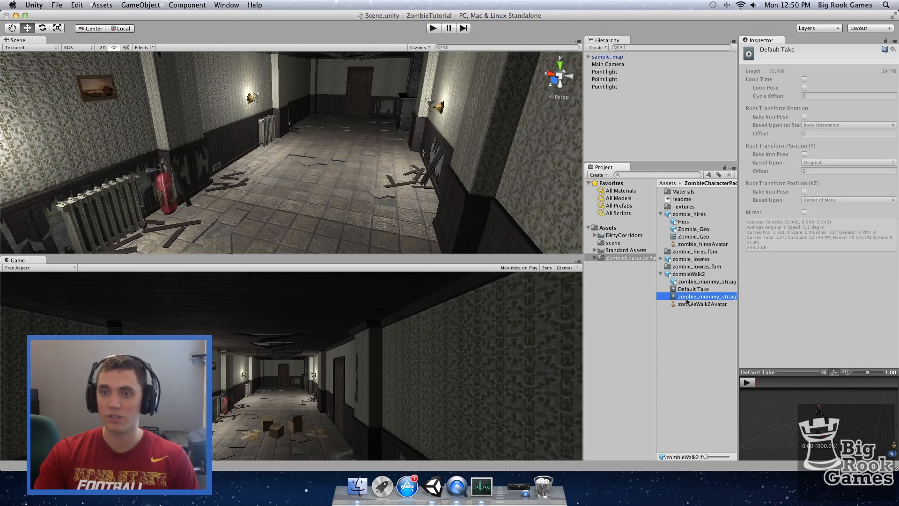
pyautogui.click(706, 297)
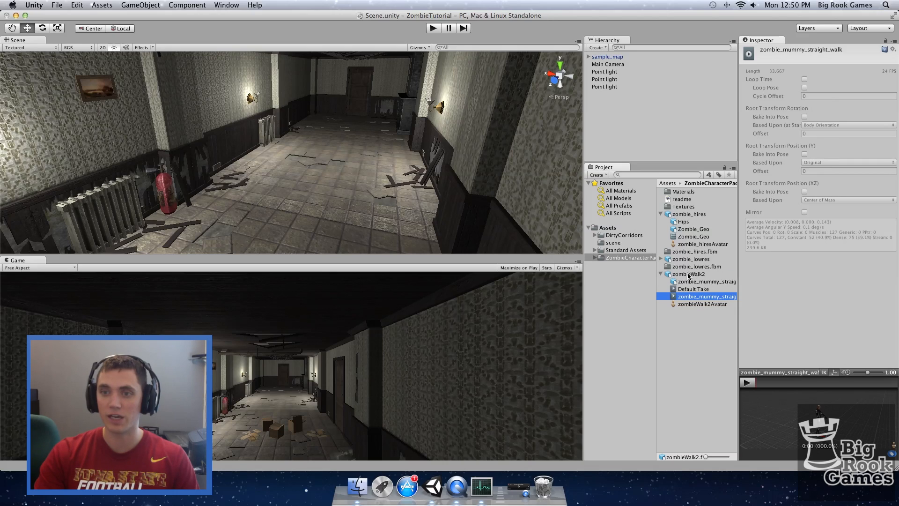
pyautogui.click(688, 273)
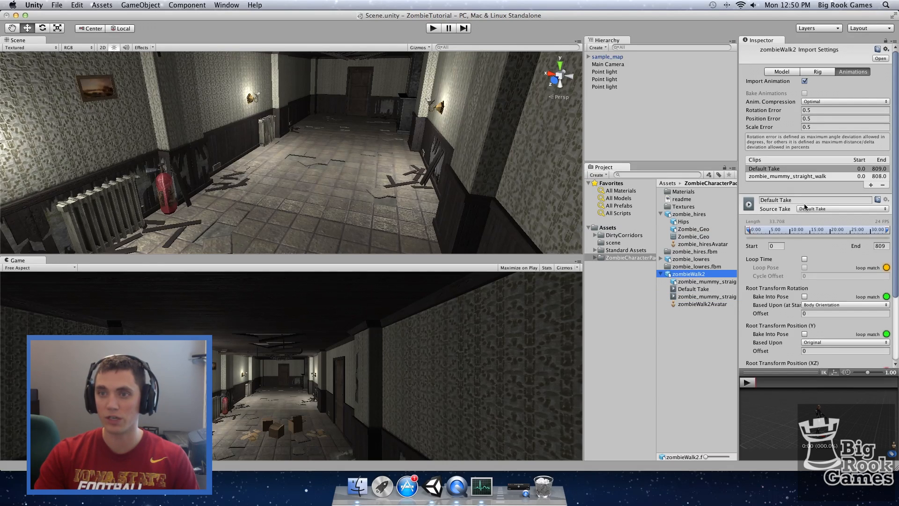
pyautogui.click(845, 208)
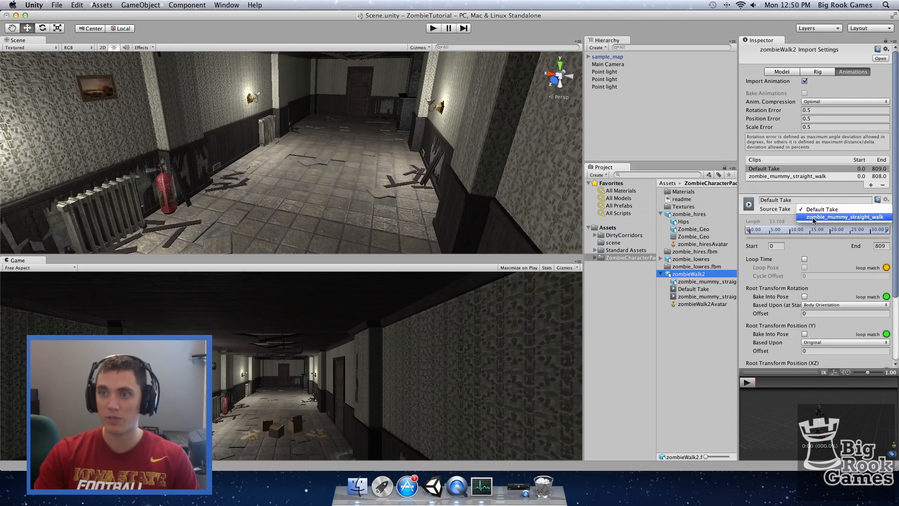
pyautogui.click(844, 217)
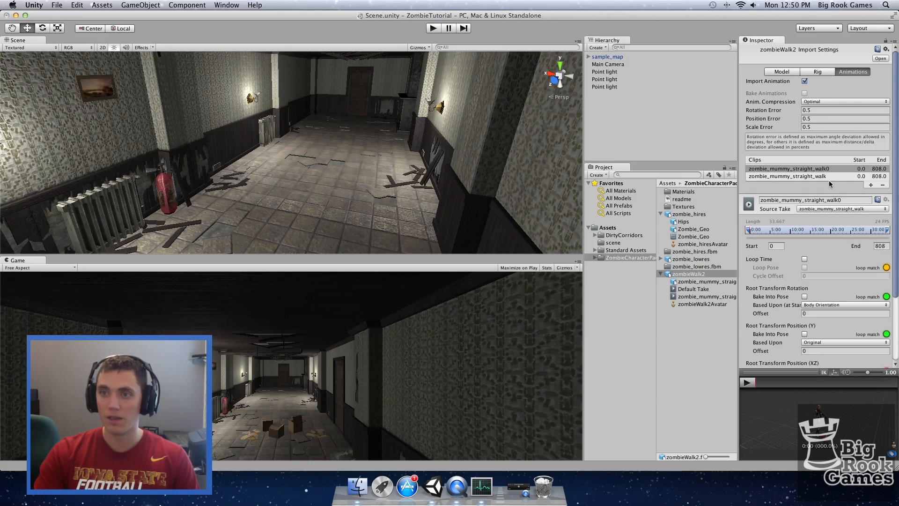
# Rename the two clips 'idle' and 'zombieWalk'.
pyautogui.doubleClick(814, 199)
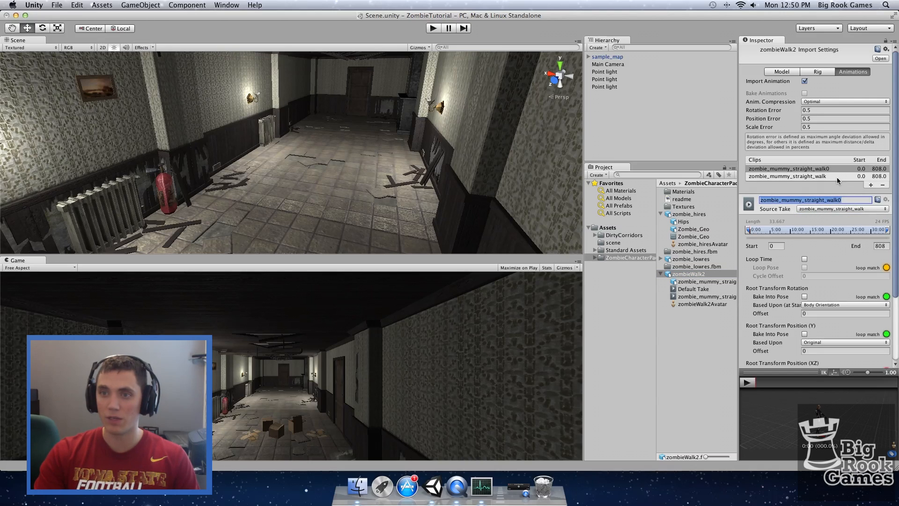
pyautogui.write('idle')
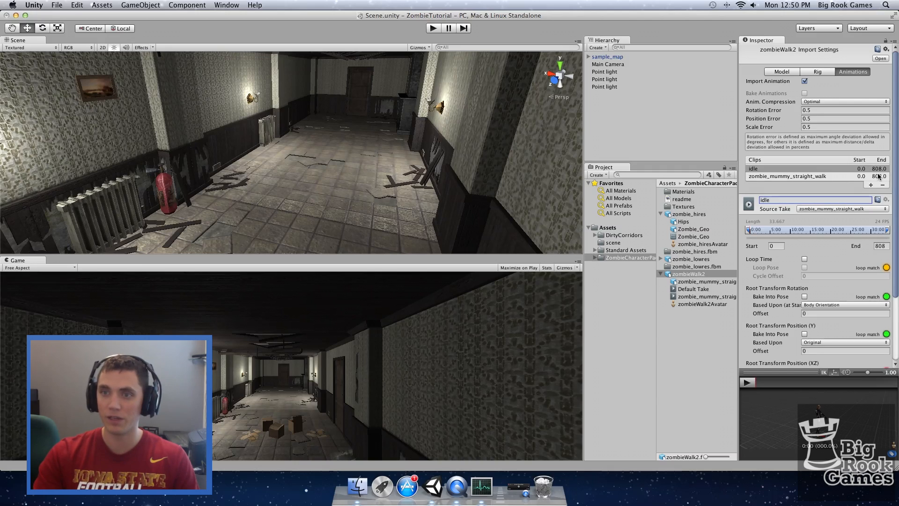
pyautogui.click(795, 176)
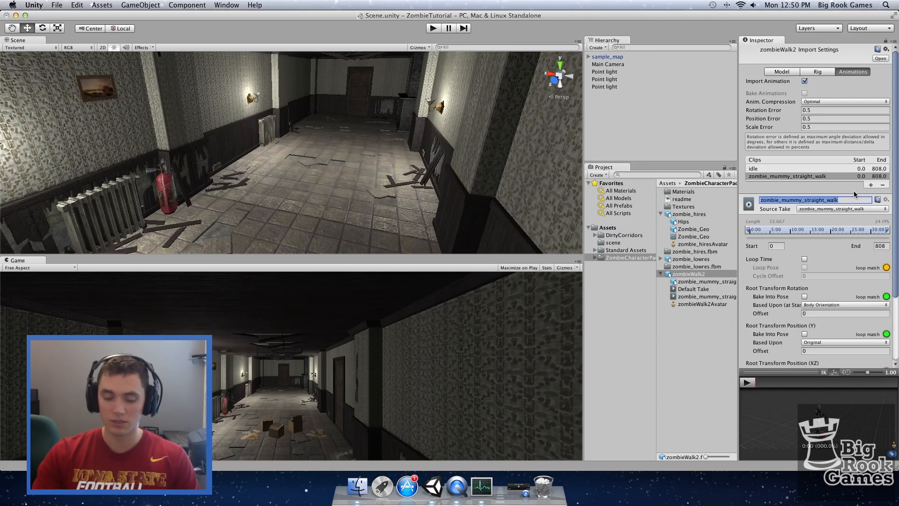
pyautogui.write('zombieWalk')
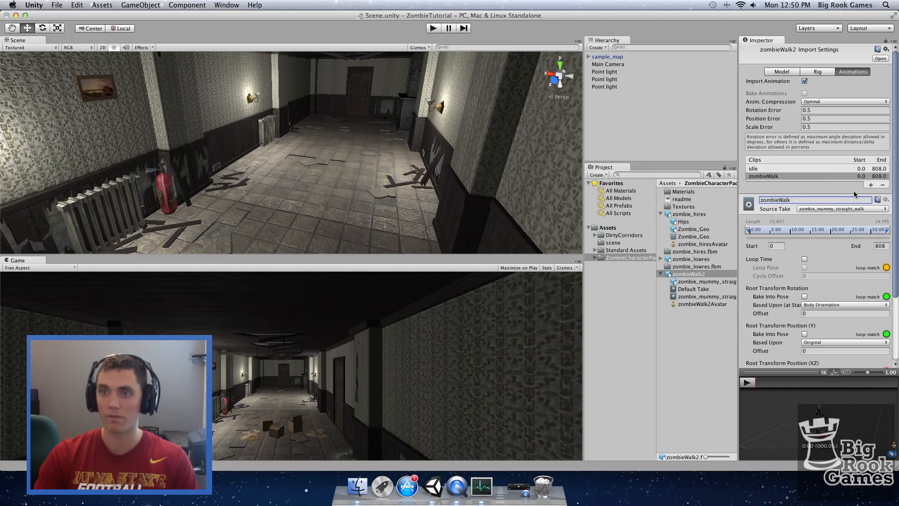
pyautogui.click(754, 168)
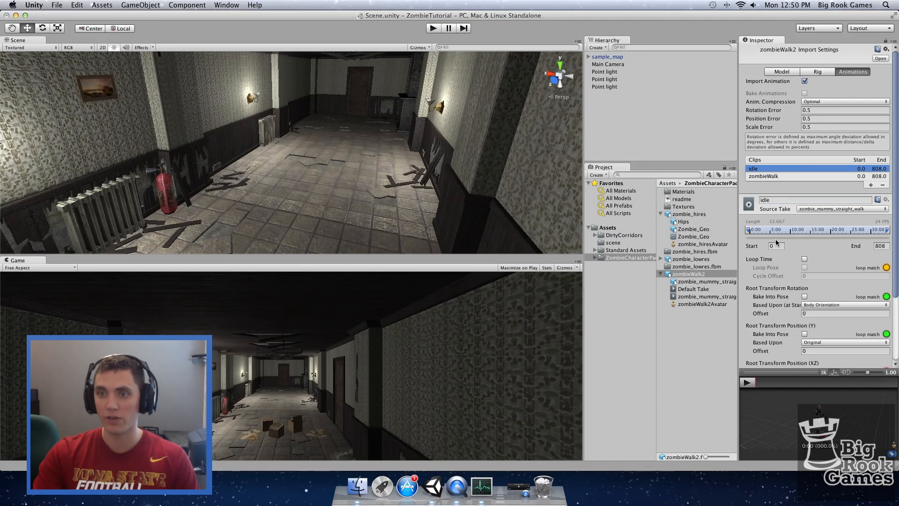
# Trim the idle clip to frames 36–114 and enable Loop Time and Loop Pose.
pyautogui.moveTo(749, 230); pyautogui.dragTo(757, 229)
pyautogui.write('114')
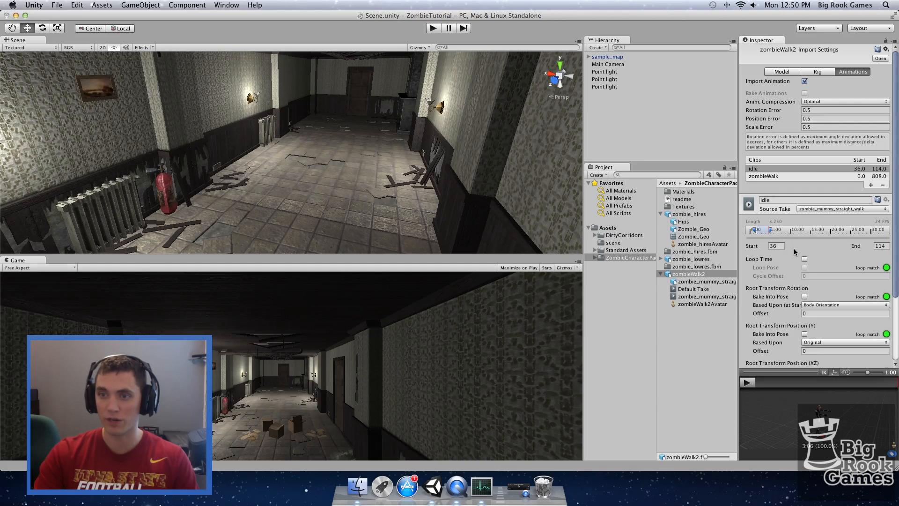
pyautogui.click(804, 259)
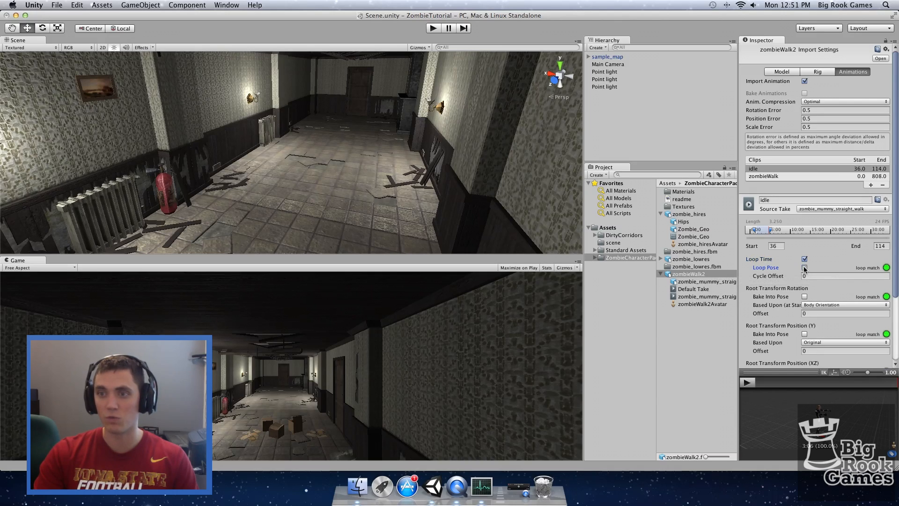
pyautogui.click(804, 267)
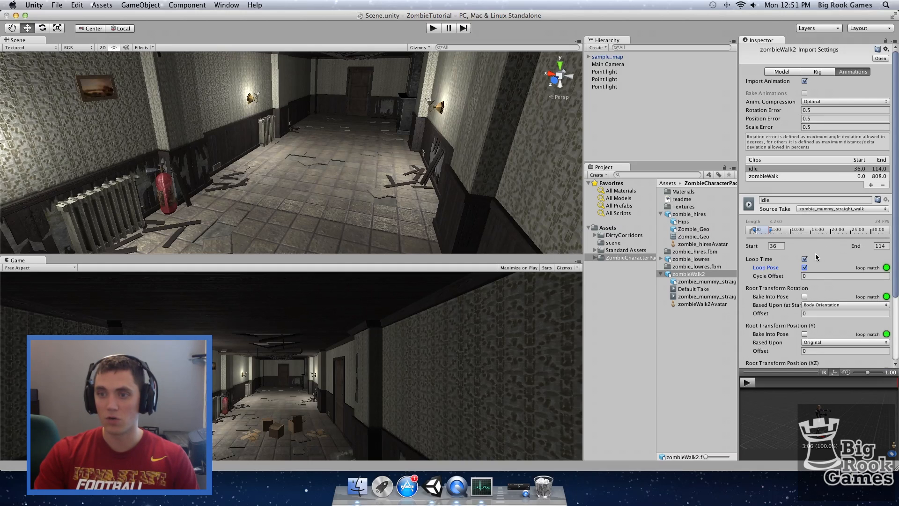
pyautogui.click(762, 176)
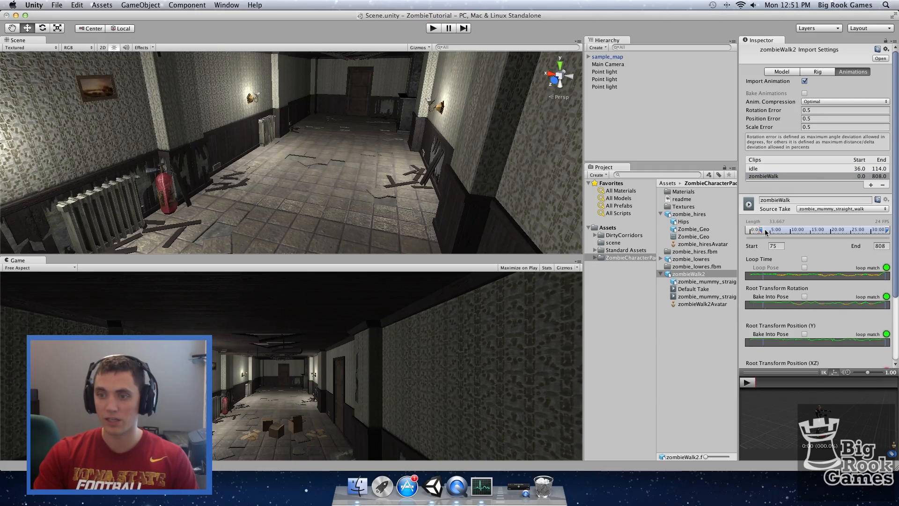
# Move zombieWalk's start and end markers to 170 and 476, ticking Loop Time and Loop Pose.
pyautogui.moveTo(760, 229); pyautogui.dragTo(776, 230)
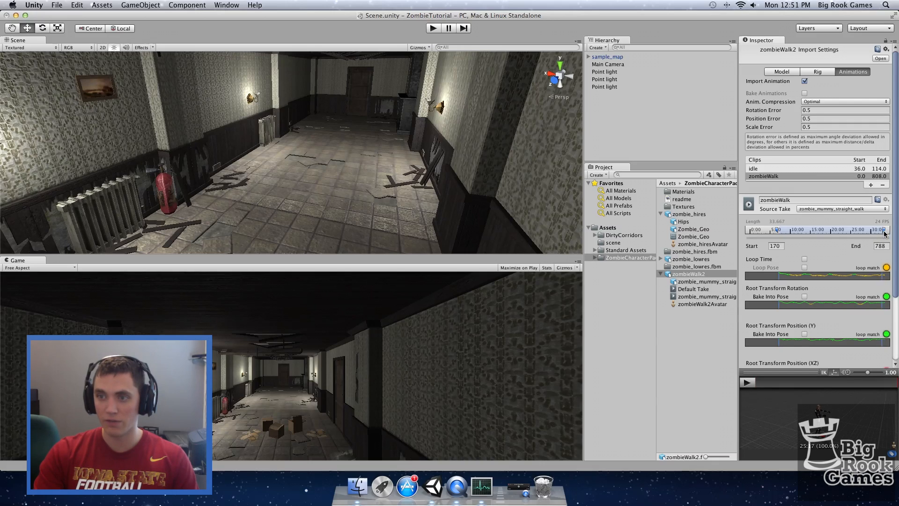
pyautogui.moveTo(885, 230); pyautogui.dragTo(831, 230)
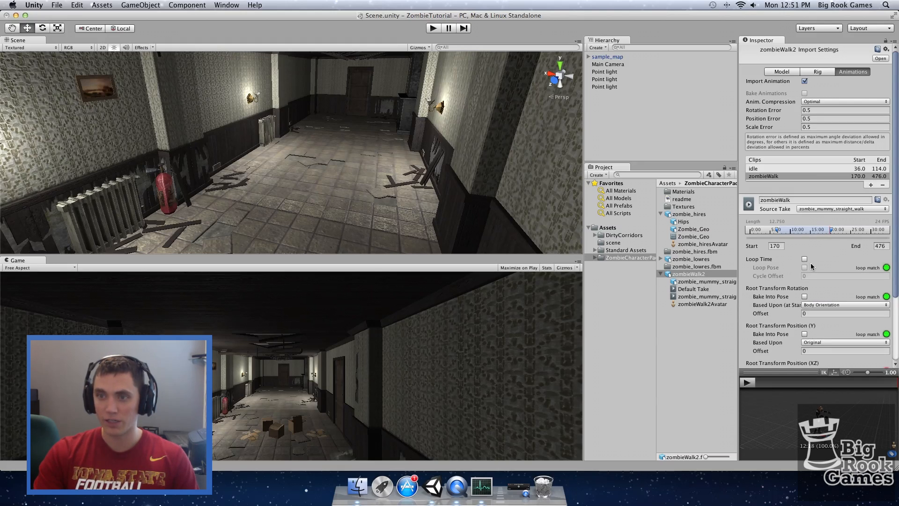
pyautogui.click(804, 258)
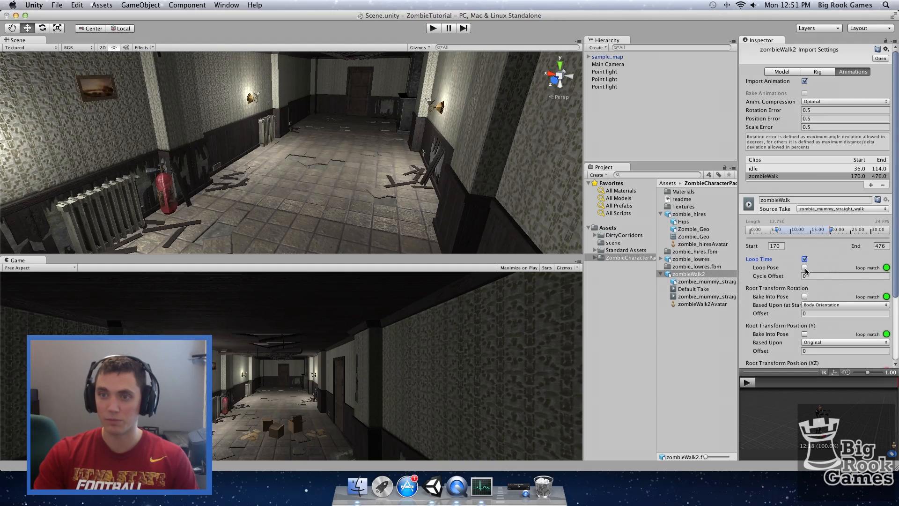
pyautogui.click(804, 267)
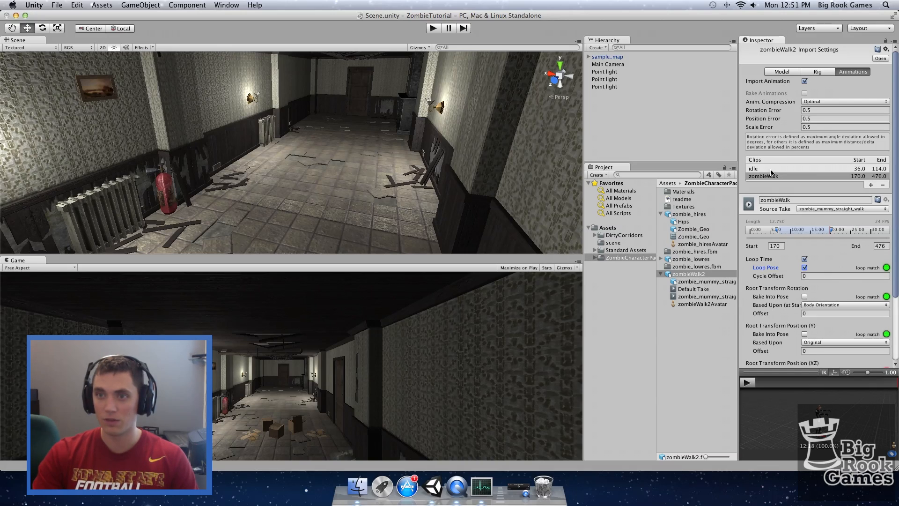
# Apply the clip settings, select the zombieWalk and idle clips, and play idle's preview.
pyautogui.click(770, 176)
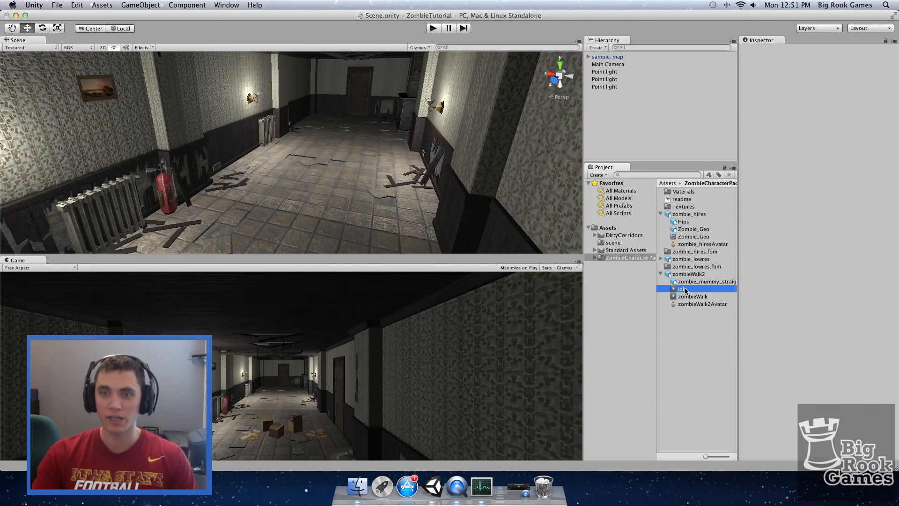
pyautogui.click(693, 296)
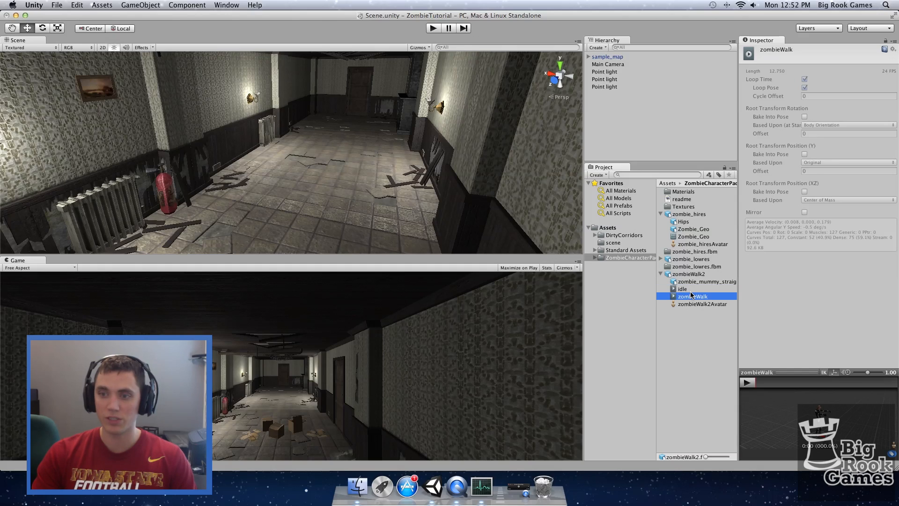
pyautogui.click(682, 288)
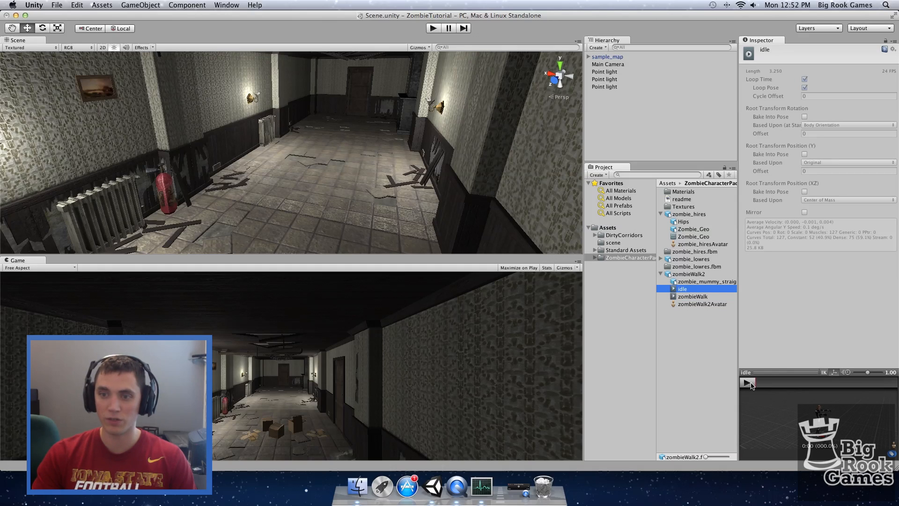
pyautogui.click(747, 382)
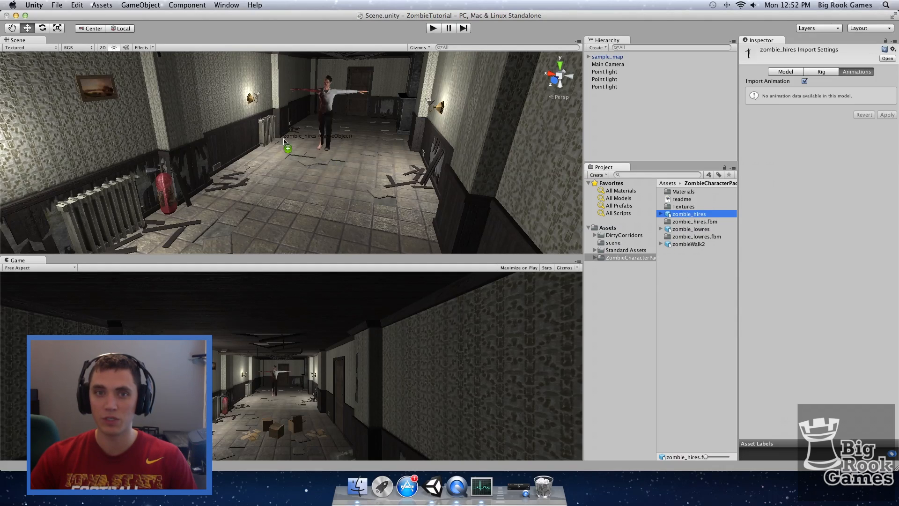
# Drop zombie_hires into the corridor and create an Animator Controller named ZombieAnimationController.
pyautogui.moveTo(287, 142); pyautogui.dragTo(356, 143)
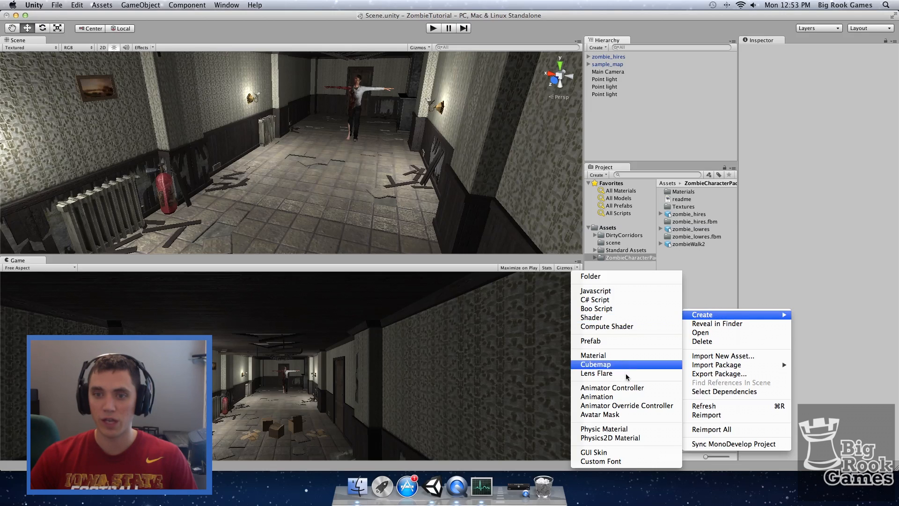
pyautogui.moveTo(630, 387)
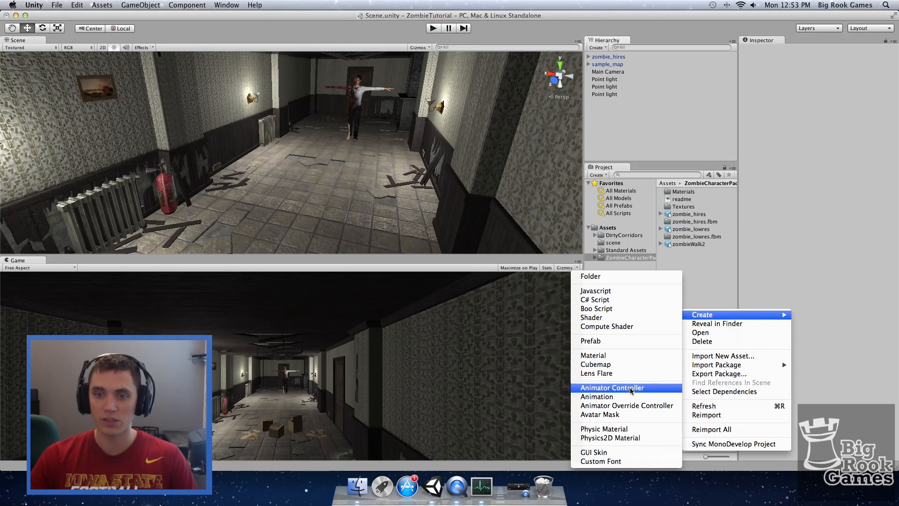
pyautogui.click(611, 387)
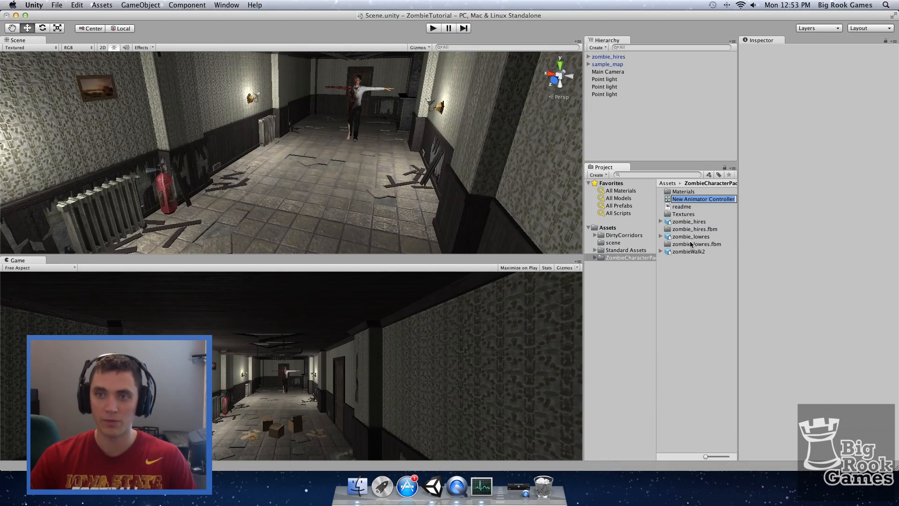
pyautogui.moveTo(713, 194)
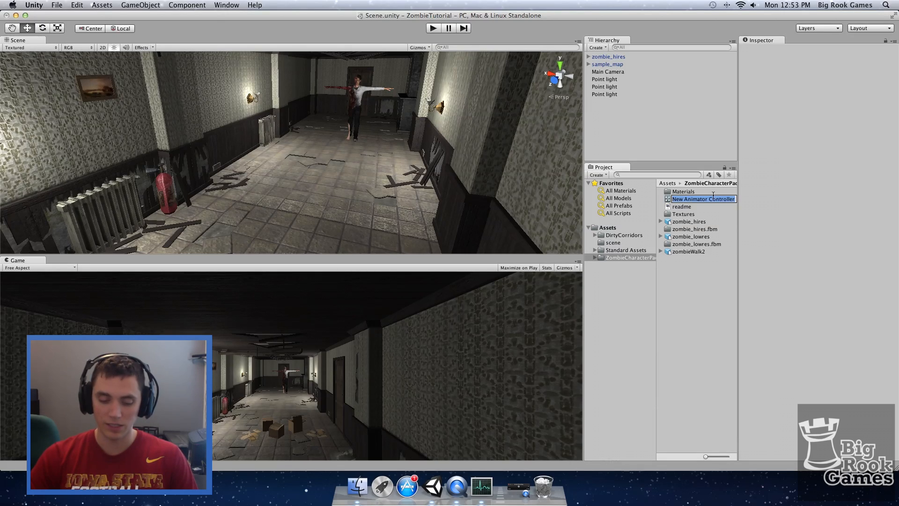
pyautogui.write('ZombieAnimat')
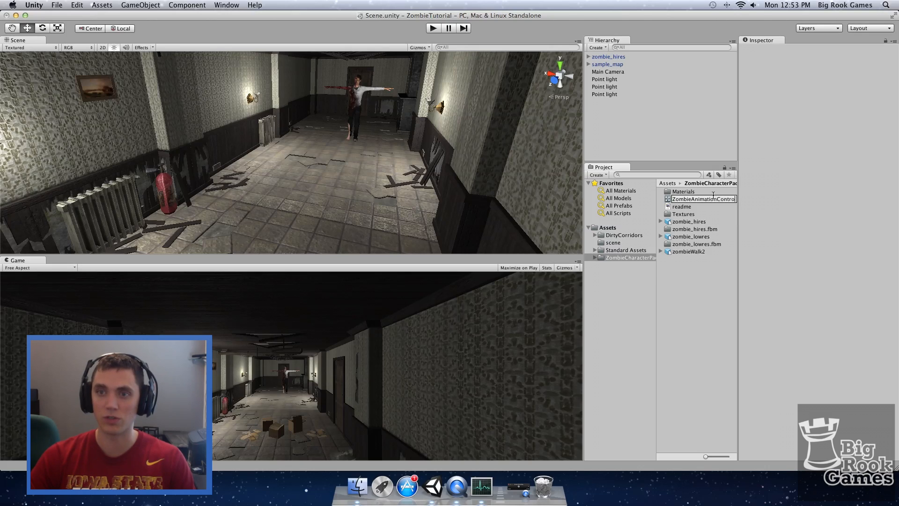
# Open the controller in Animator and add idle and zombieWalk states from zombieWalk2.
pyautogui.doubleClick(701, 198)
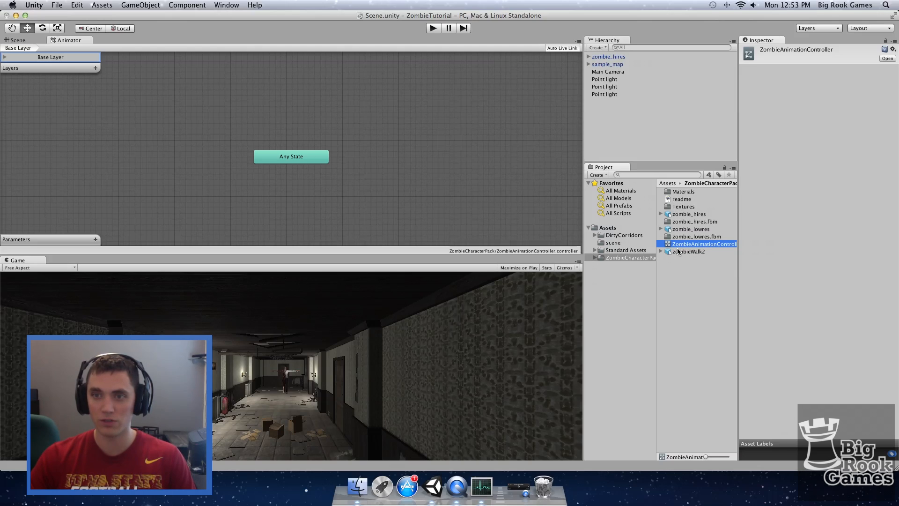
pyautogui.click(660, 251)
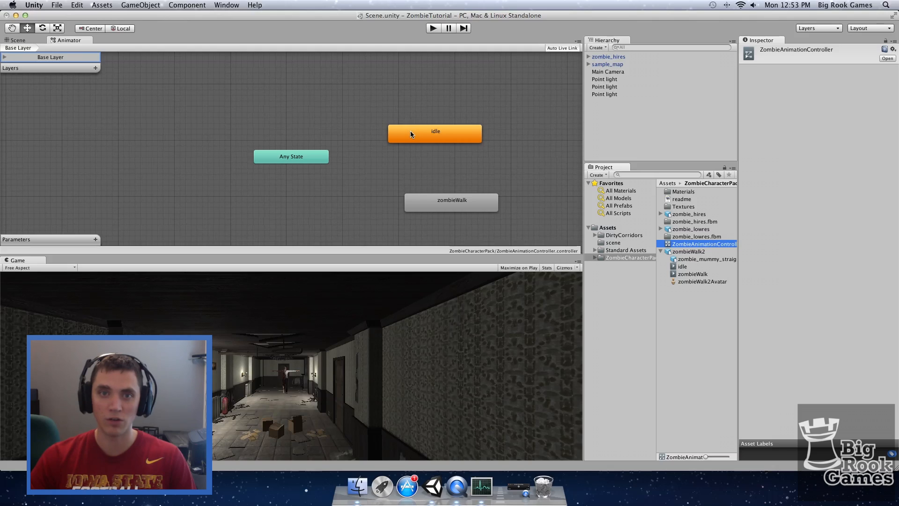
pyautogui.moveTo(417, 114)
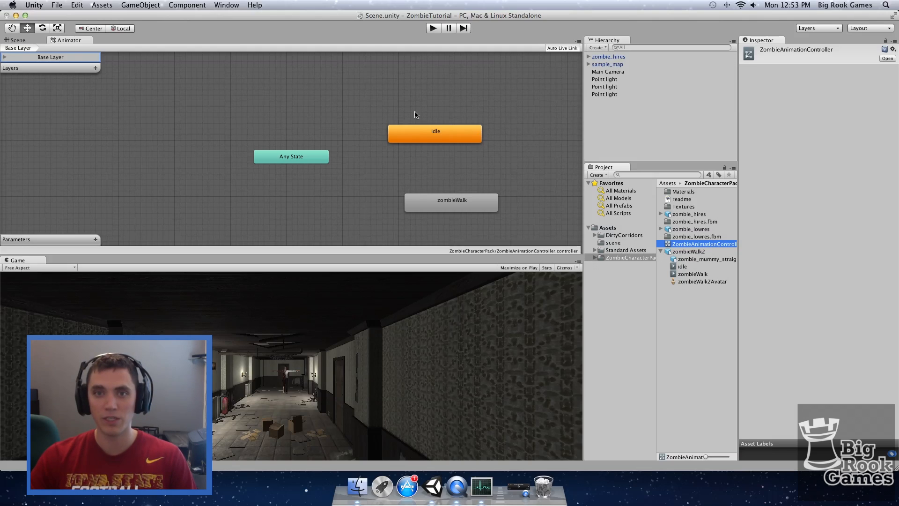
pyautogui.click(452, 202)
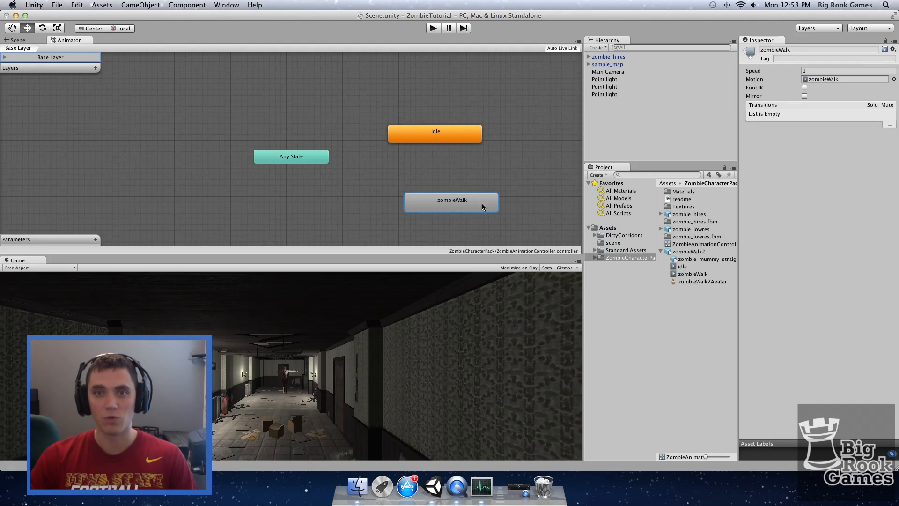
pyautogui.click(435, 133)
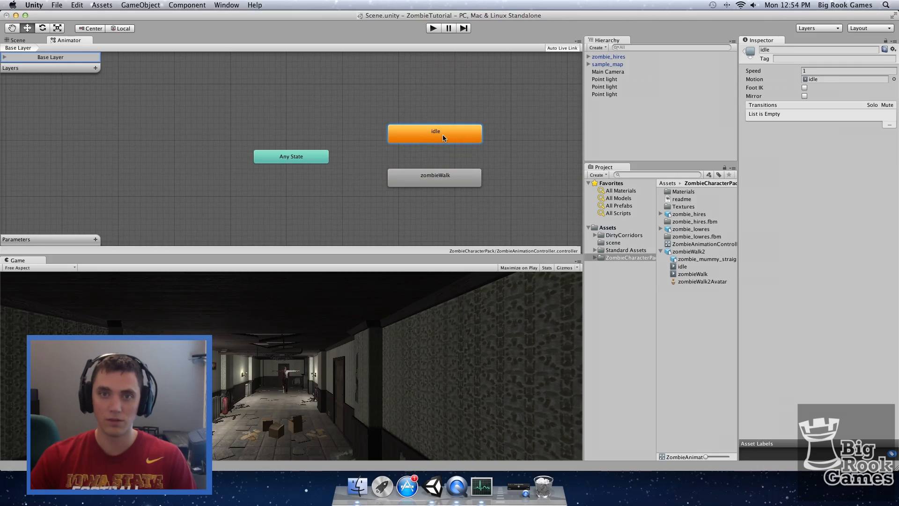
# Set zombieWalk as default, then restore idle as the default state.
pyautogui.rightClick(435, 177)
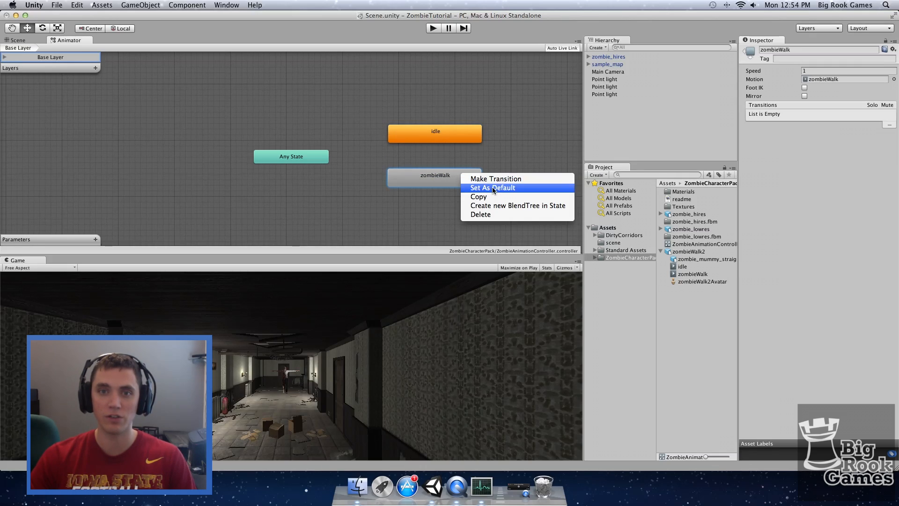
pyautogui.click(493, 188)
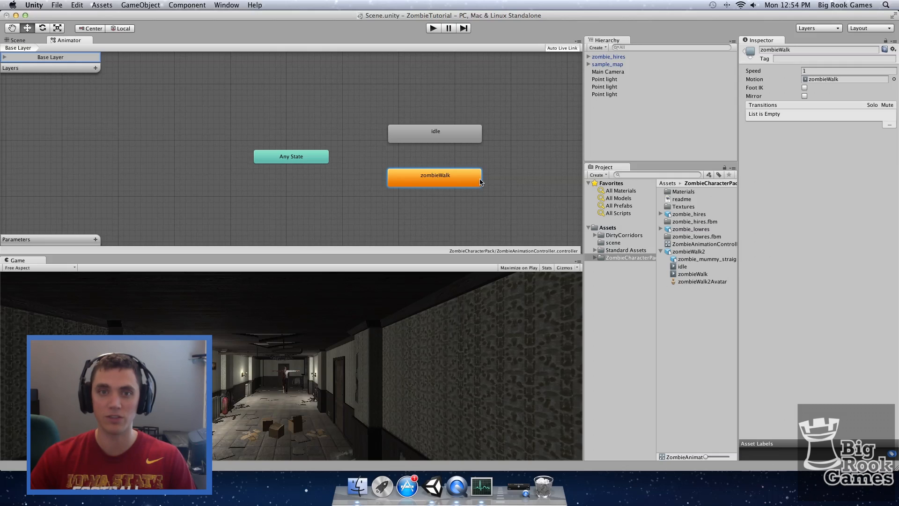
pyautogui.rightClick(435, 133)
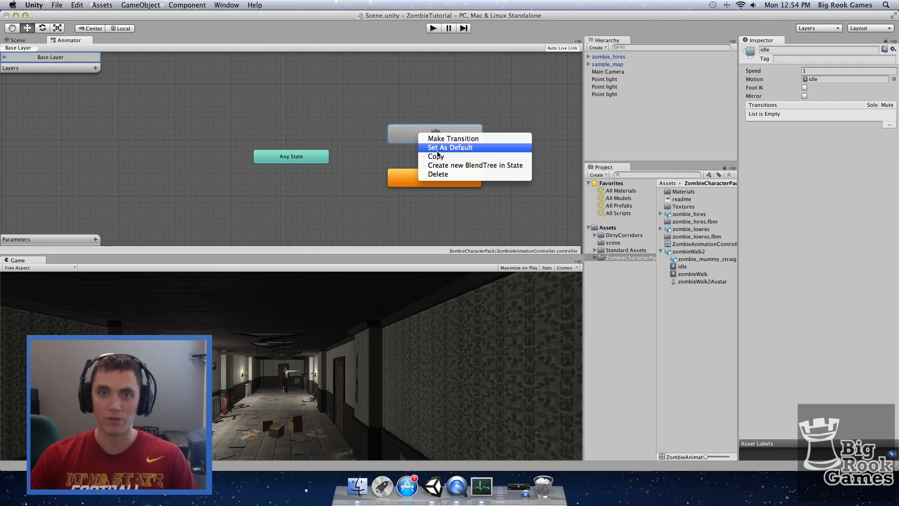
pyautogui.click(450, 147)
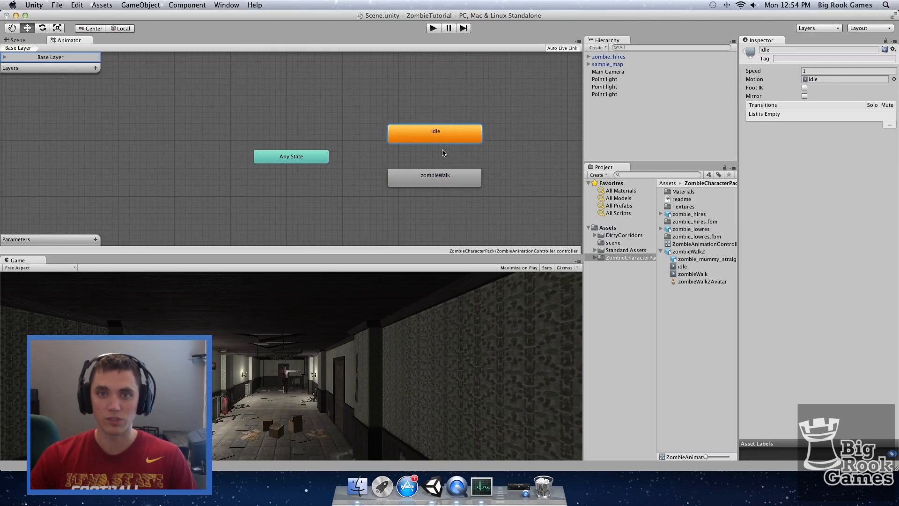
# Make a transition from idle to zombieWalk and another from zombieWalk back to idle.
pyautogui.rightClick(447, 133)
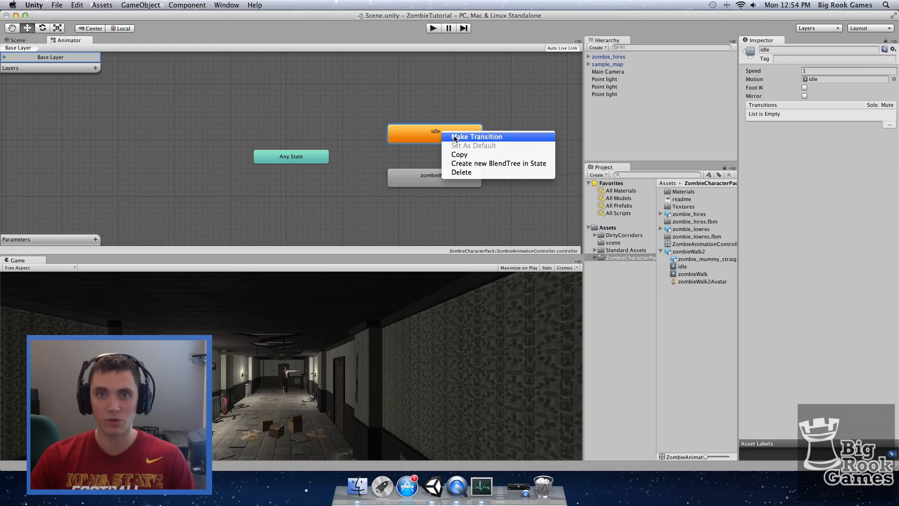
pyautogui.click(477, 136)
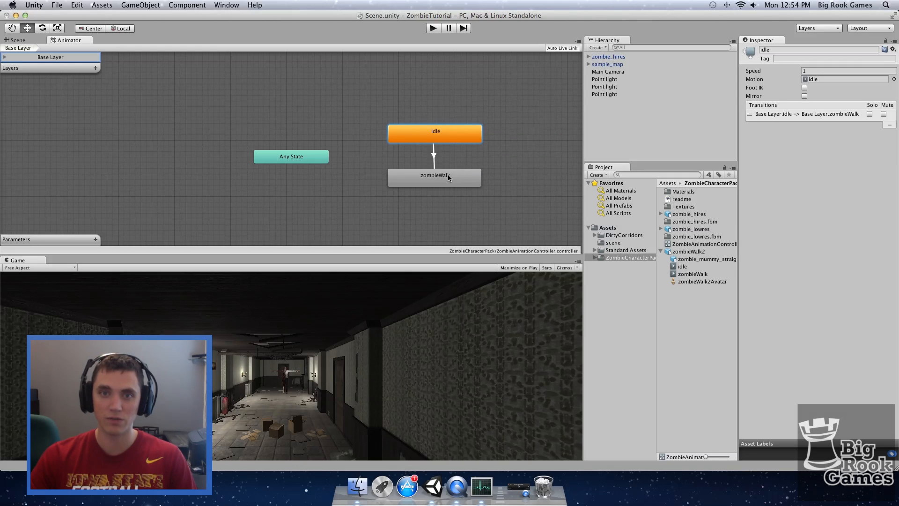
pyautogui.rightClick(447, 177)
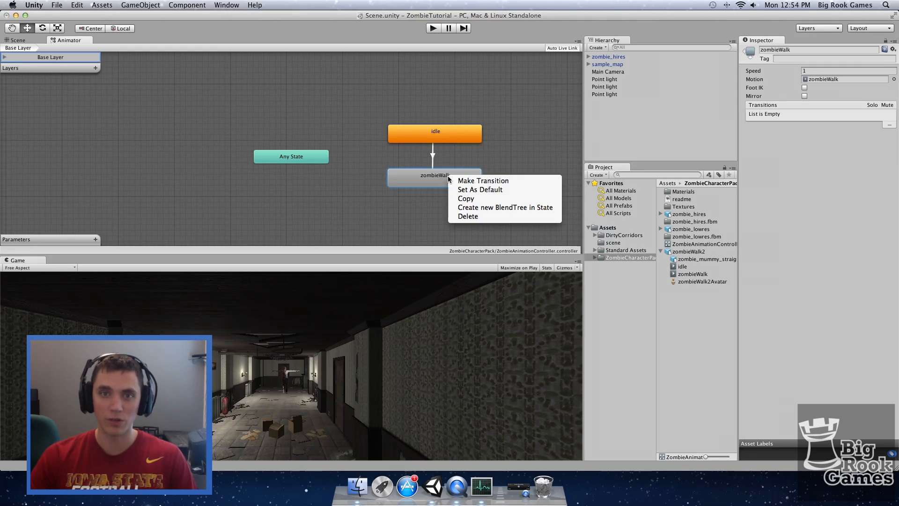
pyautogui.moveTo(483, 181)
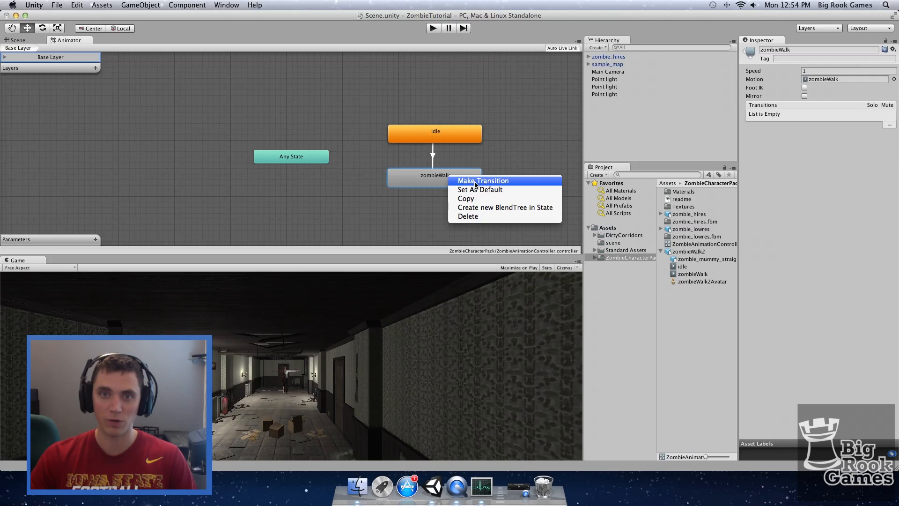
pyautogui.click(483, 181)
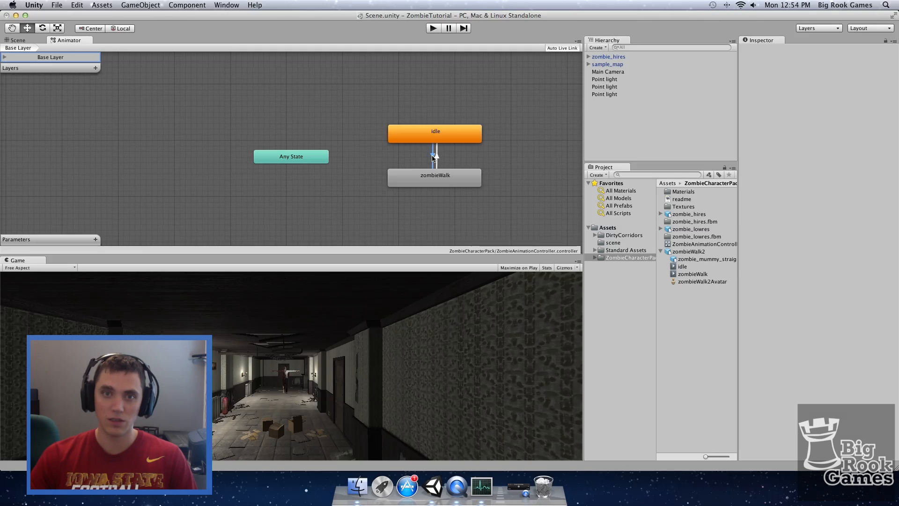
pyautogui.click(435, 156)
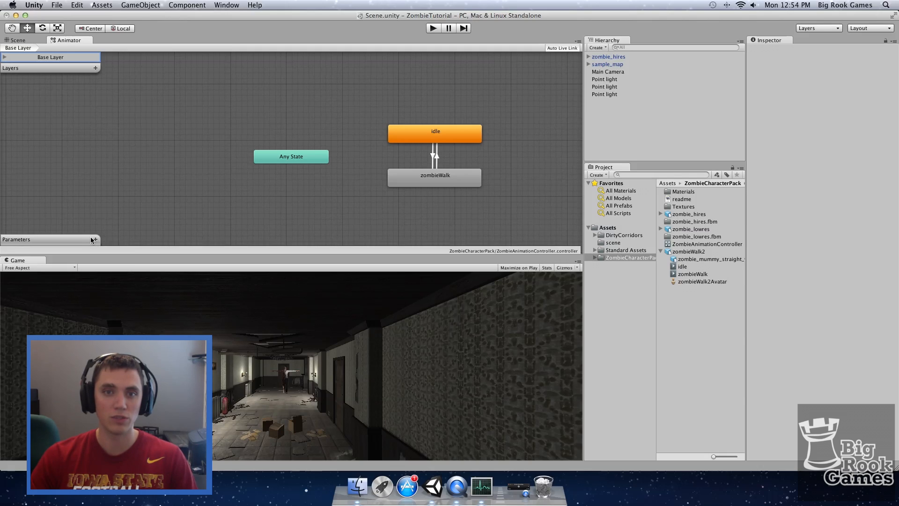
# Add a new Float parameter named 'speed' in the Animator Parameters panel.
pyautogui.click(95, 239)
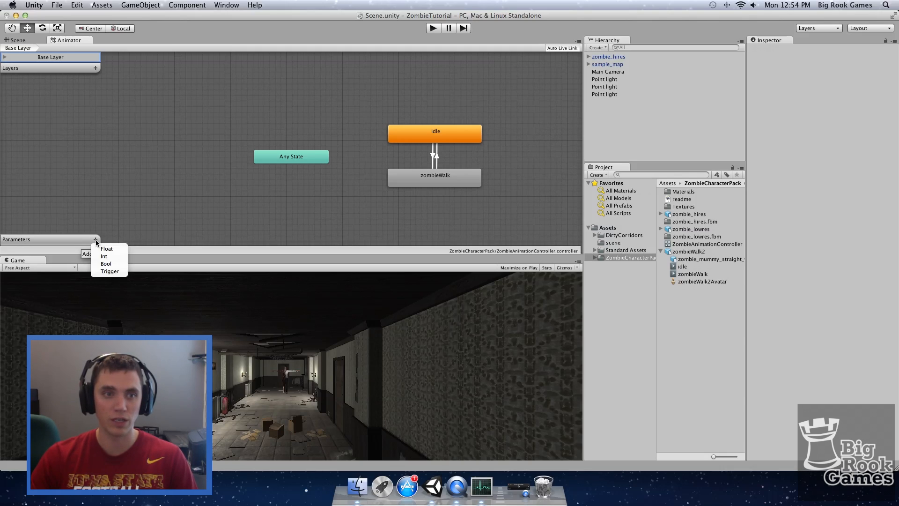
pyautogui.click(107, 249)
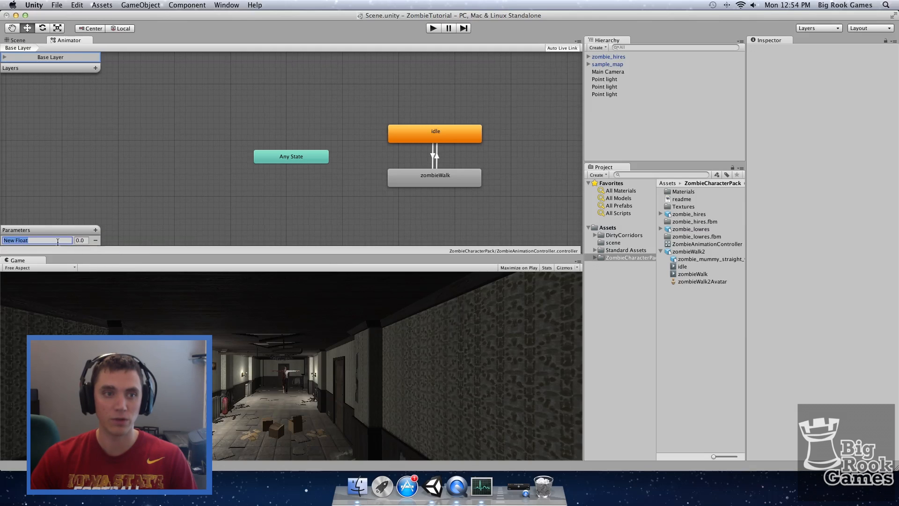
pyautogui.write('speed')
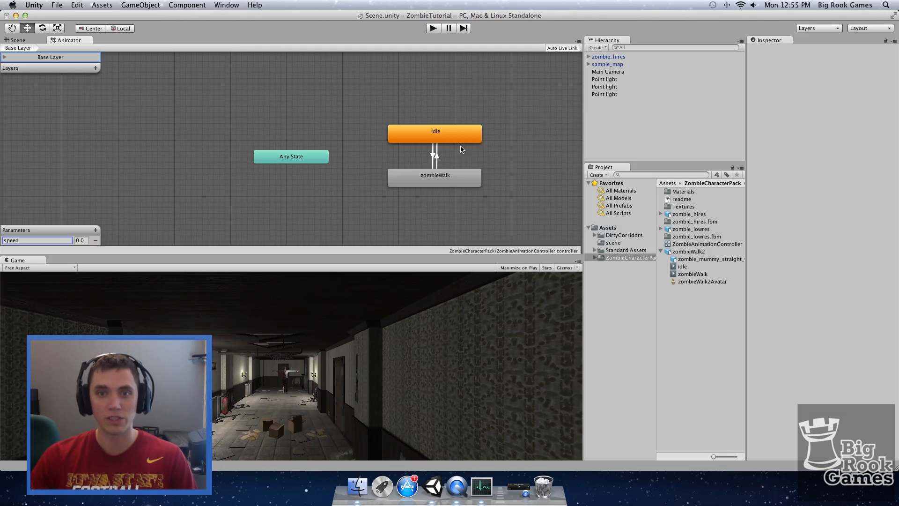
# Give the idle→zombieWalk transition the condition speed Greater 0.1.
pyautogui.click(434, 177)
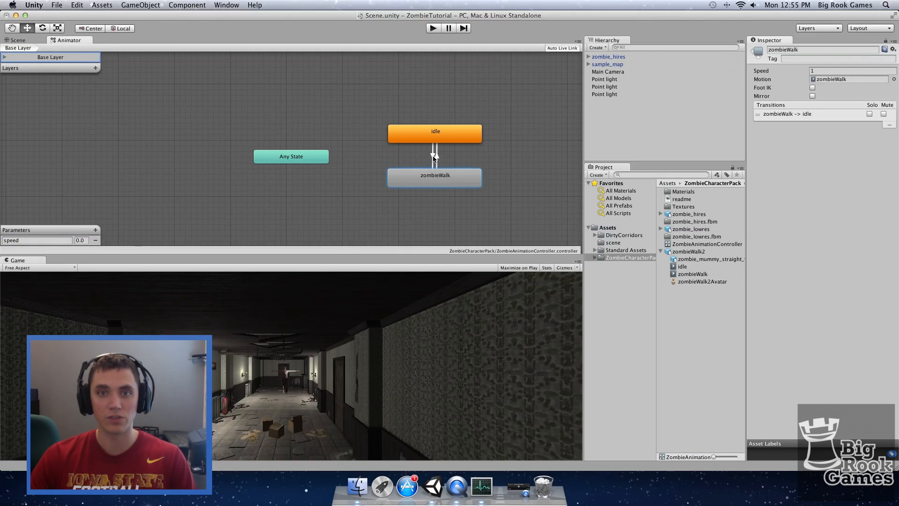
pyautogui.click(435, 154)
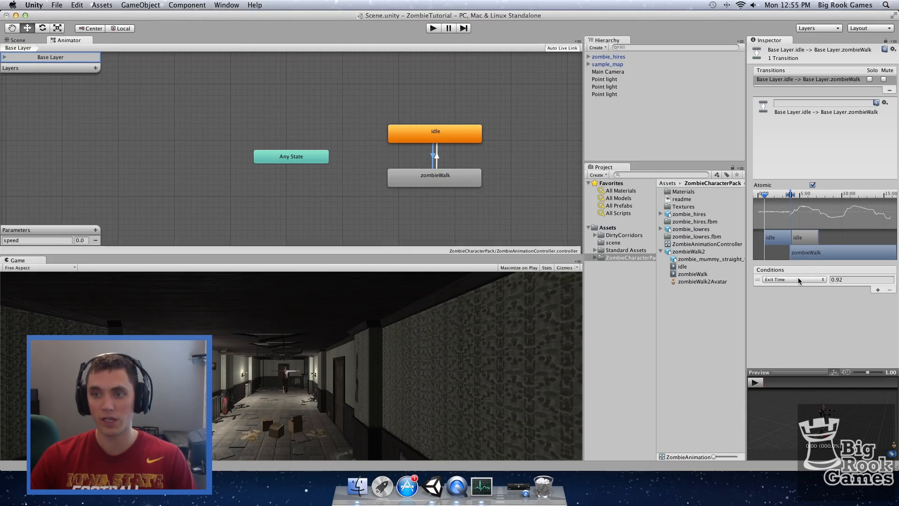
pyautogui.click(793, 279)
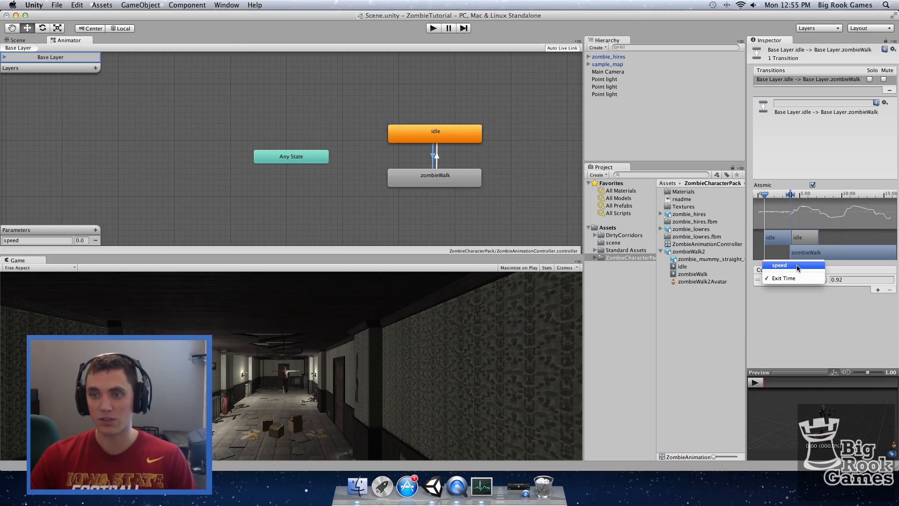
pyautogui.click(780, 265)
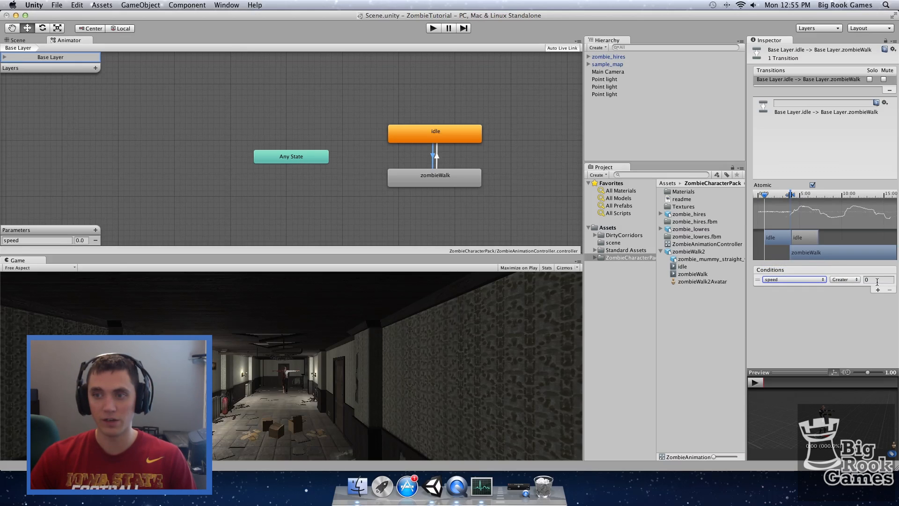
pyautogui.click(877, 279)
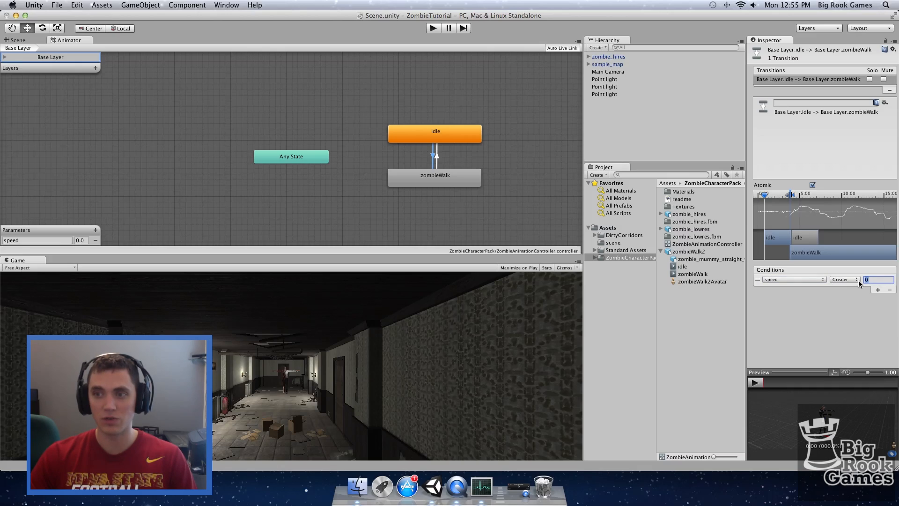
pyautogui.write('0.1')
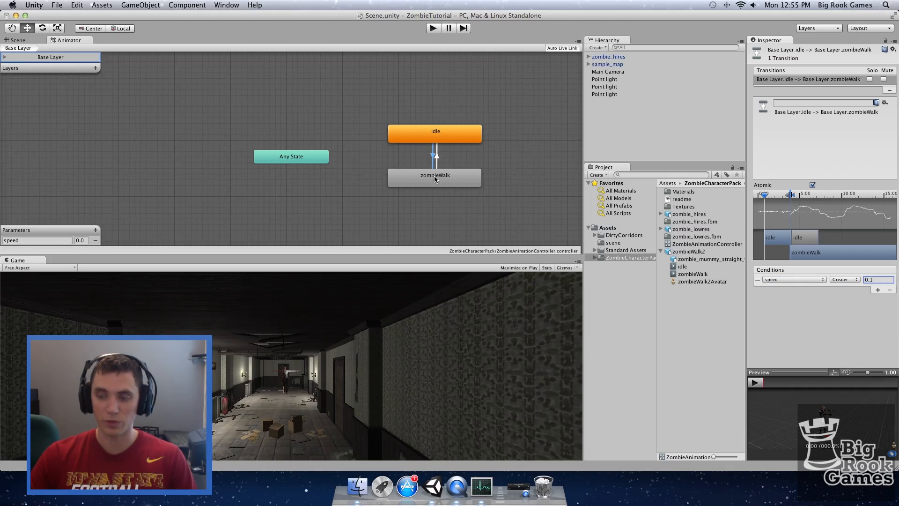
# Give the zombieWalk→idle transition the condition speed Less 0.1.
pyautogui.click(434, 178)
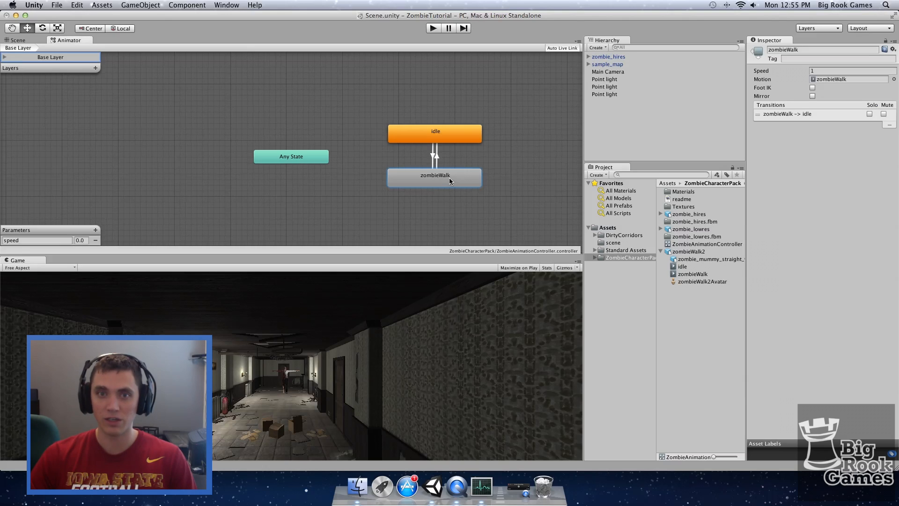
pyautogui.click(434, 155)
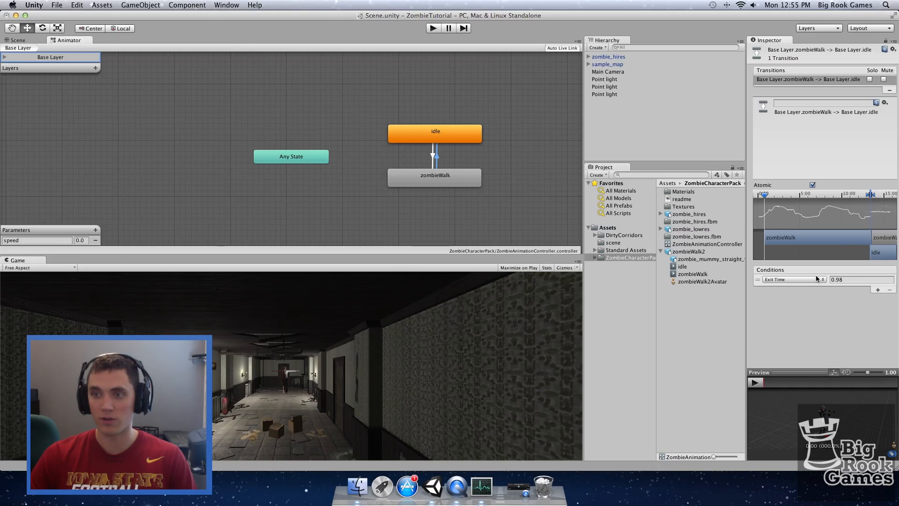
pyautogui.click(793, 279)
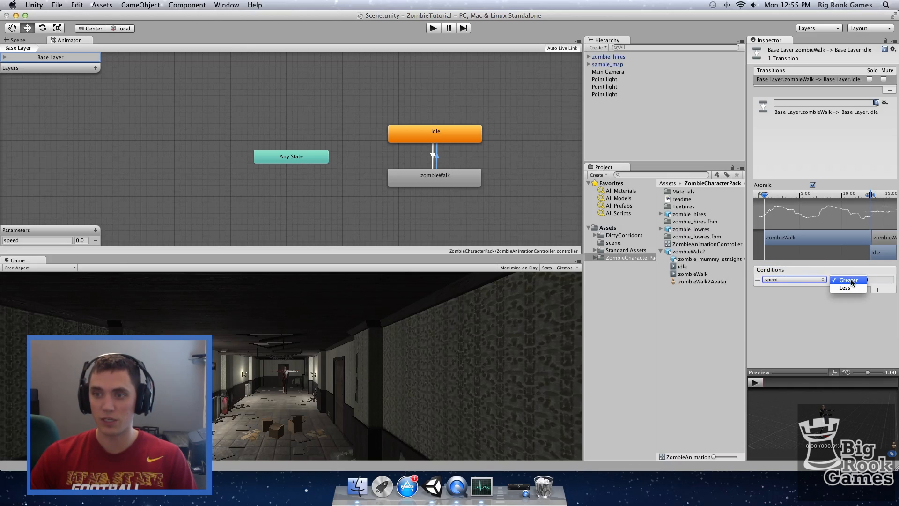
pyautogui.click(844, 288)
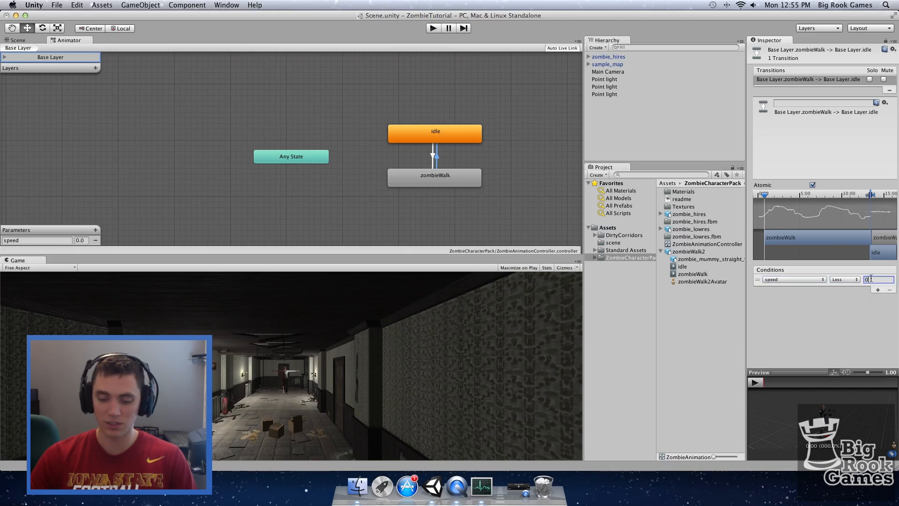
pyautogui.write('0.1')
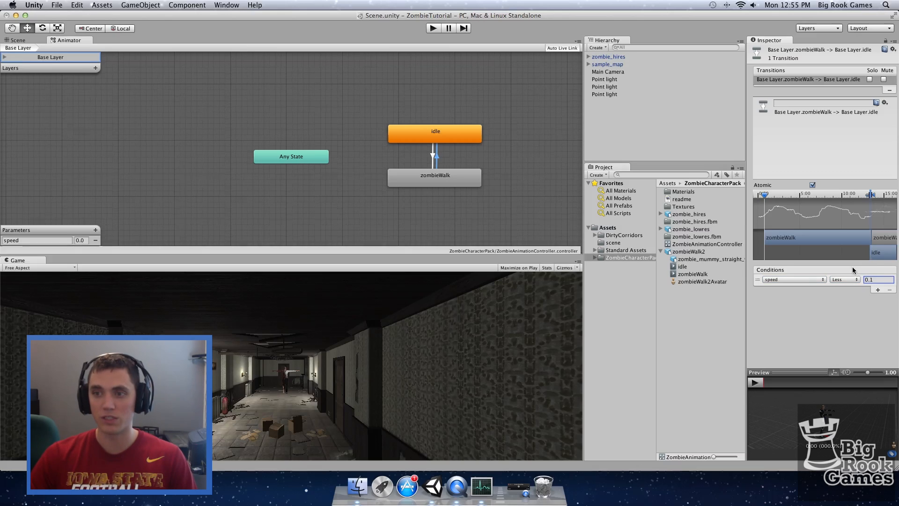
pyautogui.moveTo(269, 106)
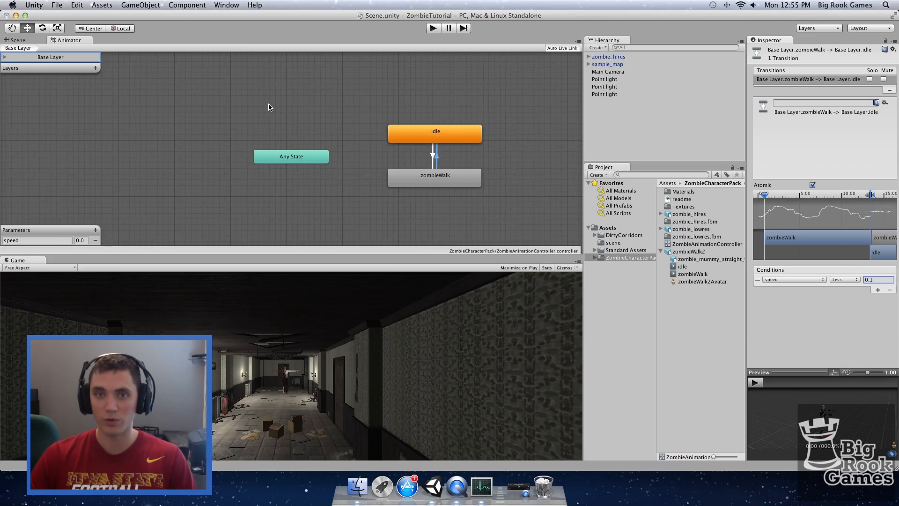
pyautogui.moveTo(445, 134)
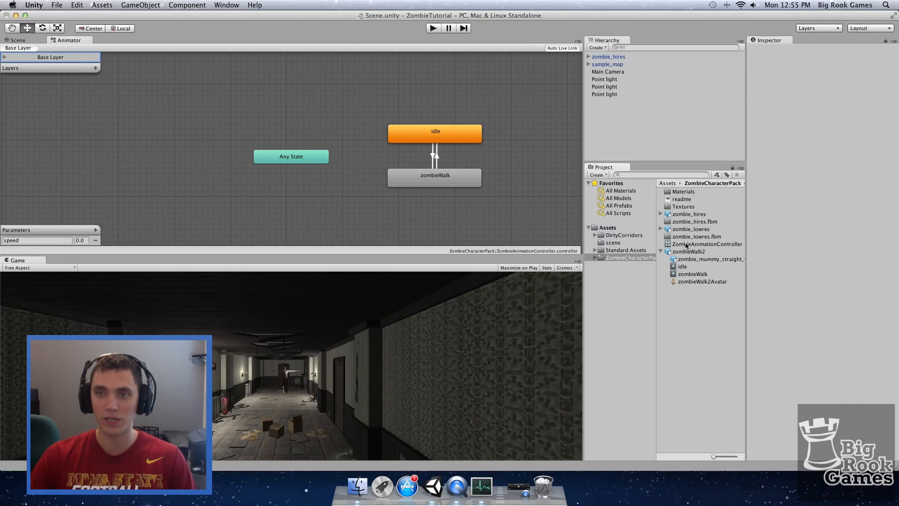
# Drag ZombieAnimationController from the Project panel onto zombie_hires in the Hierarchy.
pyautogui.click(606, 57)
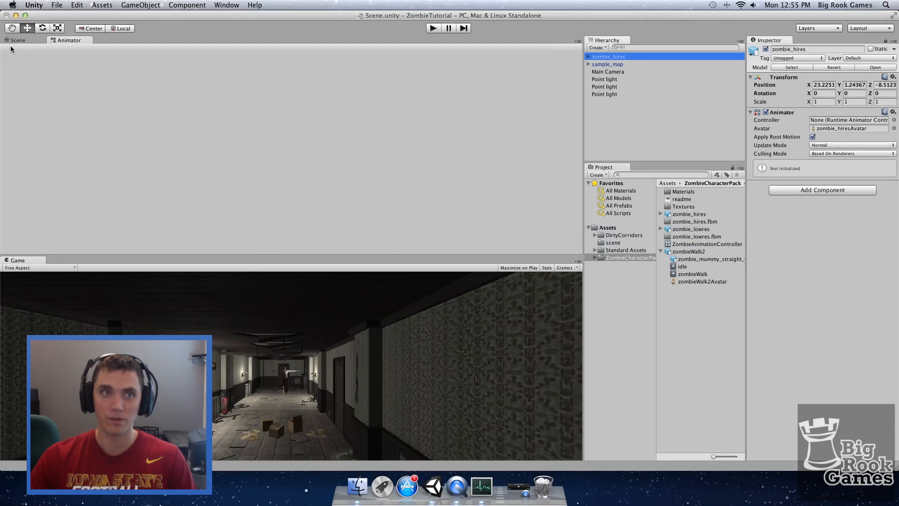
pyautogui.click(16, 40)
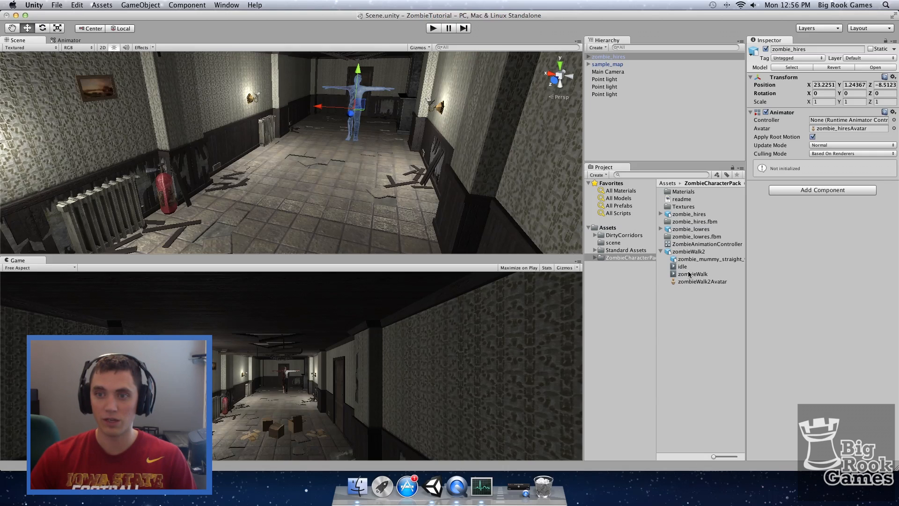
pyautogui.click(707, 244)
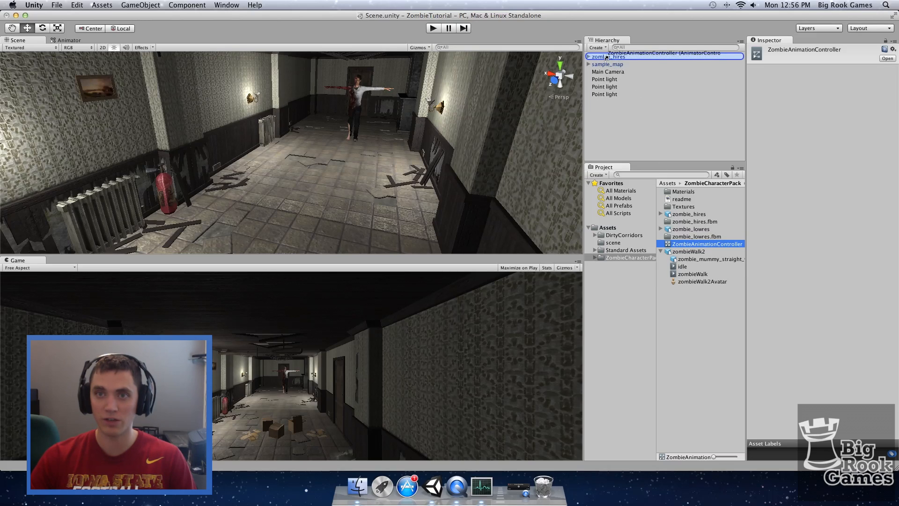
pyautogui.click(604, 56)
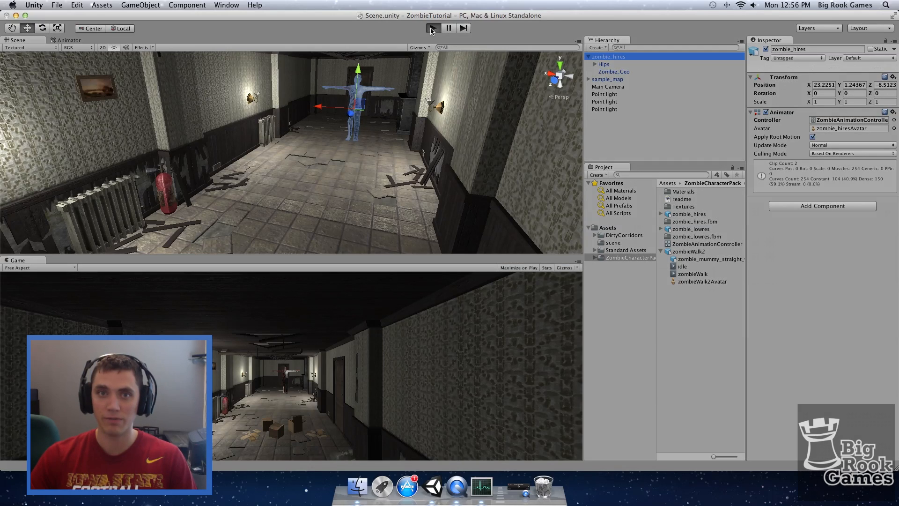
pyautogui.click(430, 28)
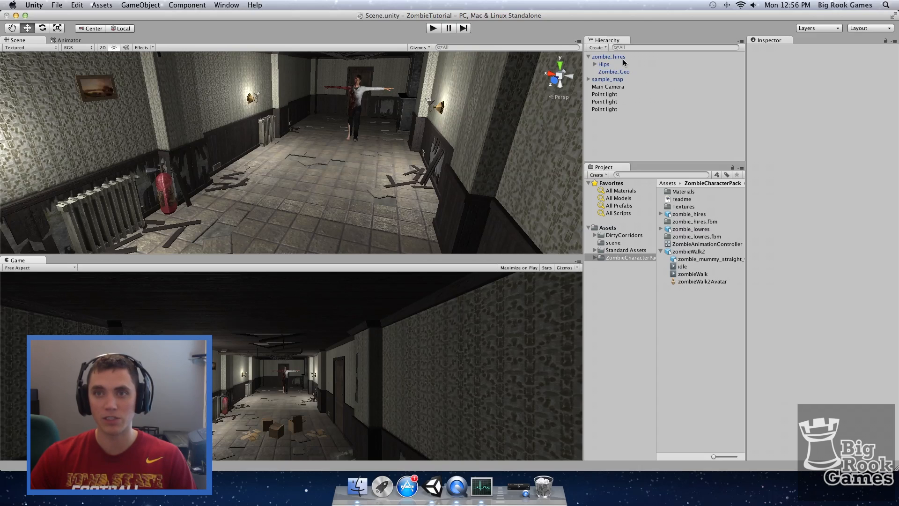
# Add a new script component 'zombieWalk' to zombie_hires and open it in MonoDevelop.
pyautogui.click(608, 56)
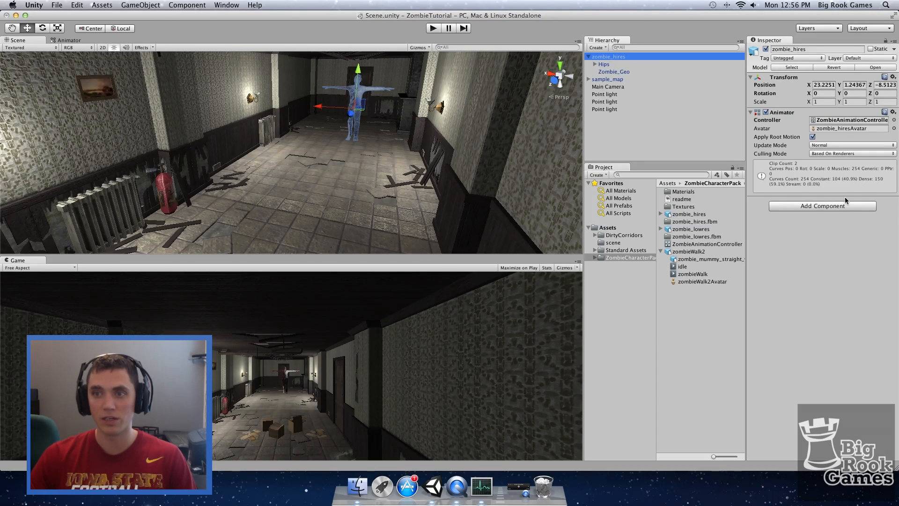
pyautogui.click(822, 206)
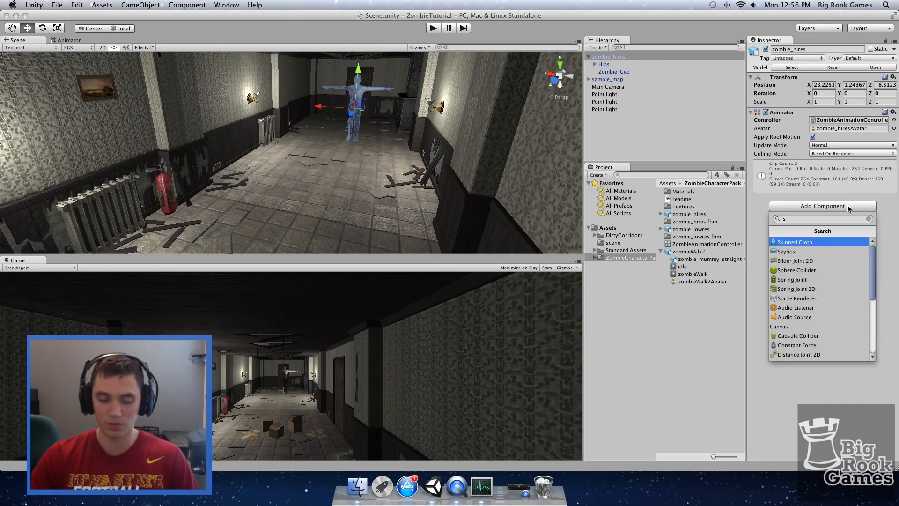
pyautogui.write('cript')
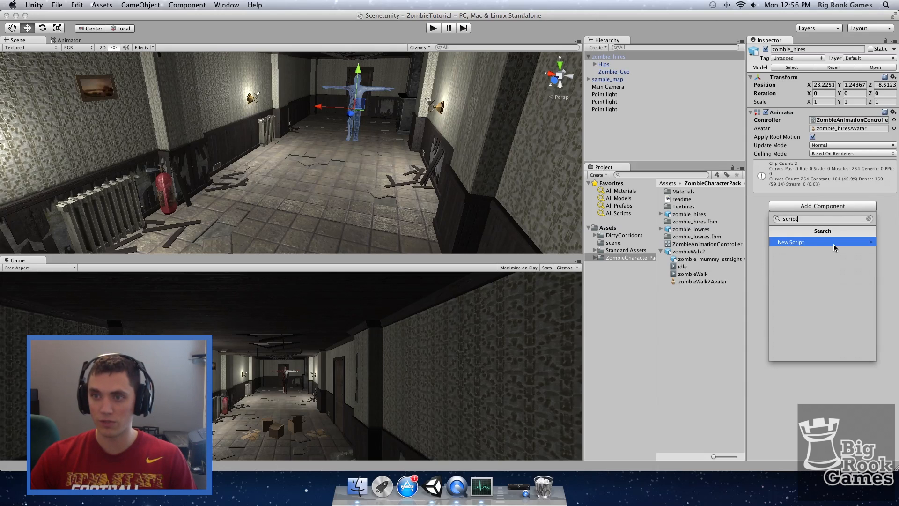
pyautogui.click(790, 241)
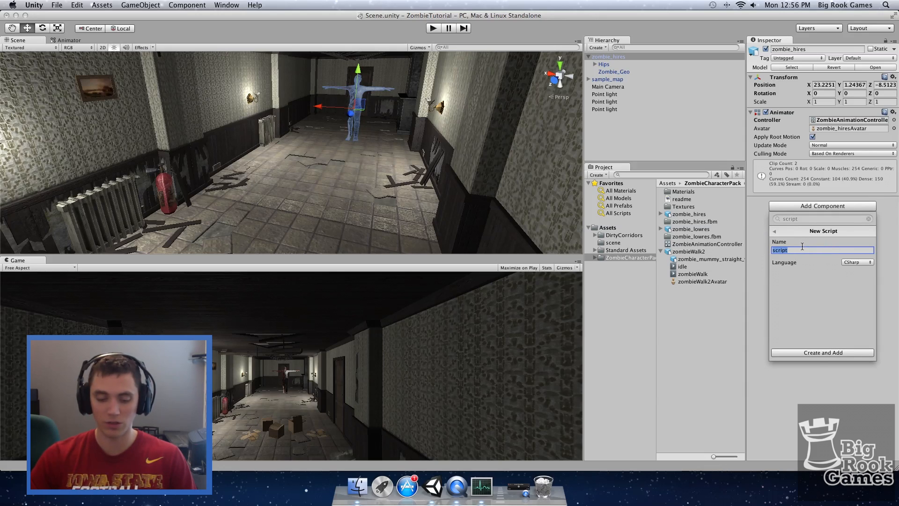
pyautogui.write('zombieWalk')
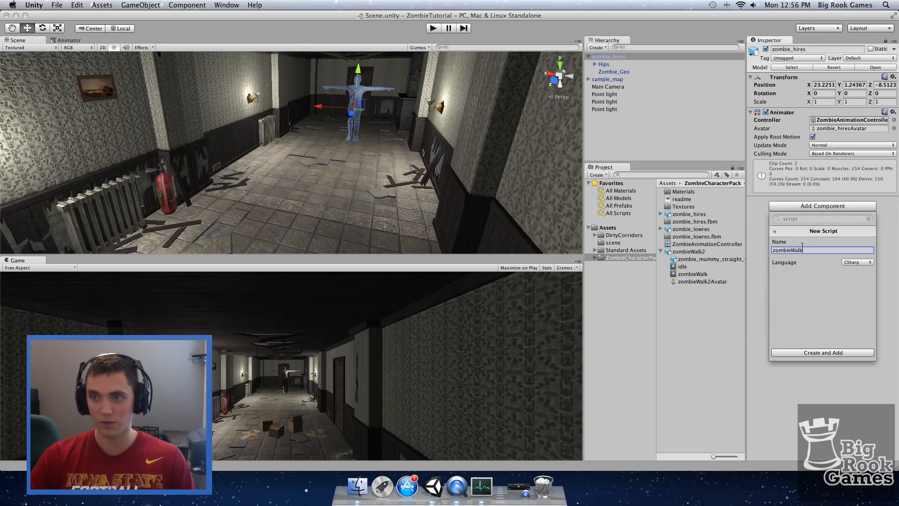
pyautogui.click(823, 352)
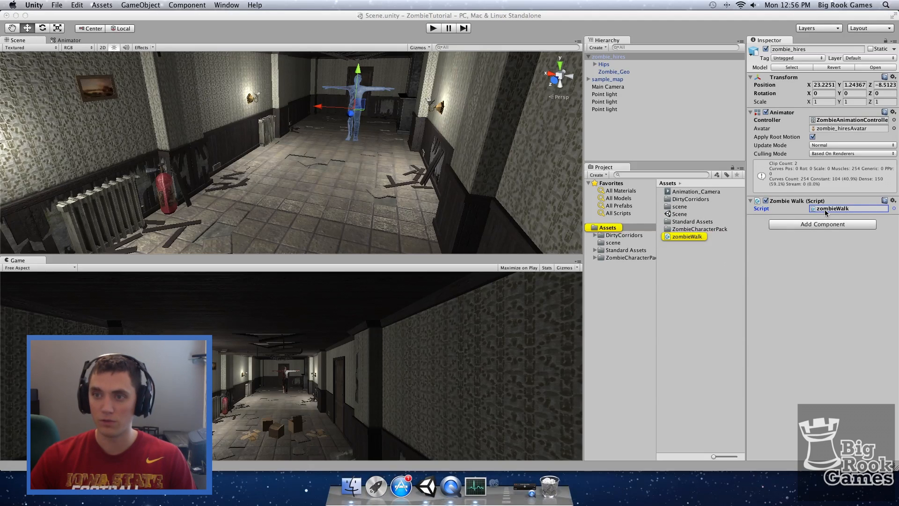
pyautogui.moveTo(499, 485)
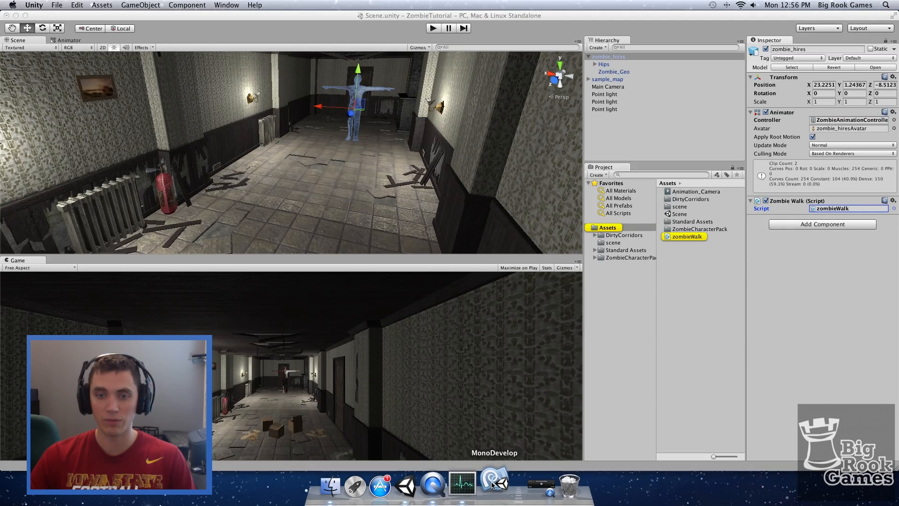
pyautogui.click(492, 484)
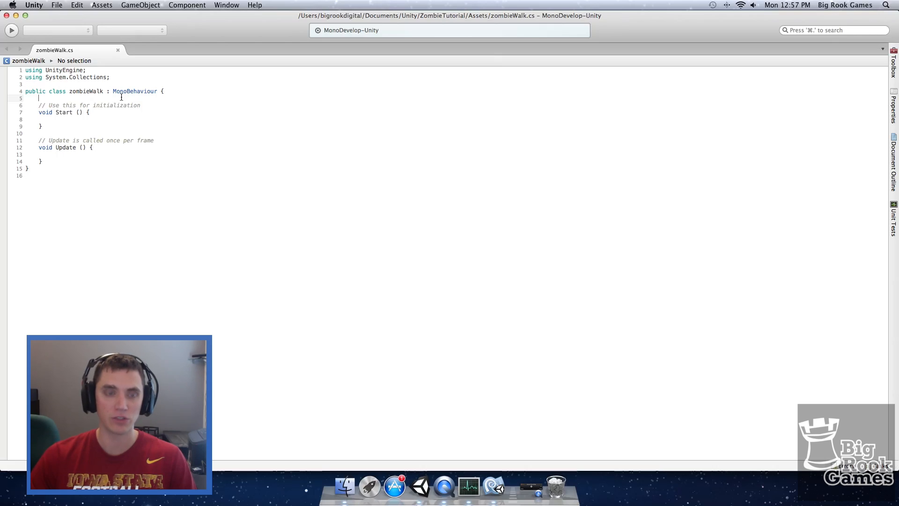
# Declare 'protected Animator myAnimation;' in the zombieWalk class.
pyautogui.write('protected Animator')
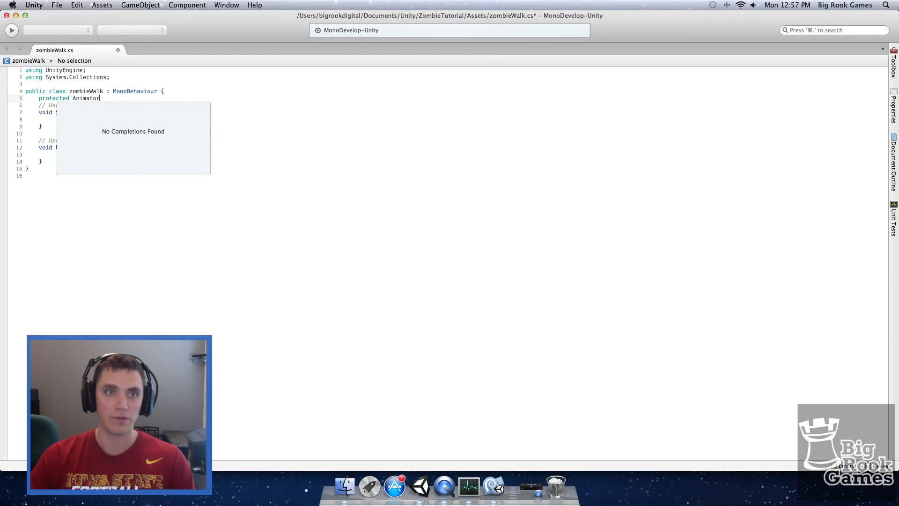
pyautogui.write('myAnima')
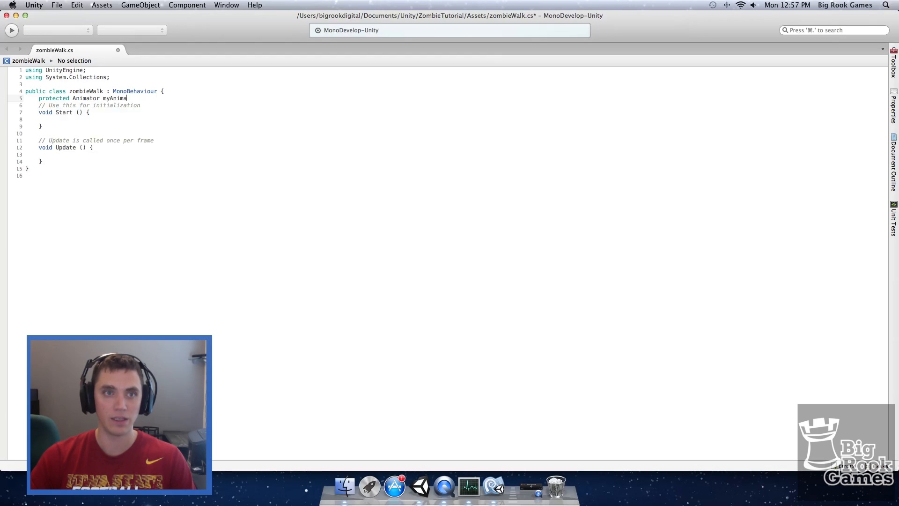
pyautogui.write('tion;')
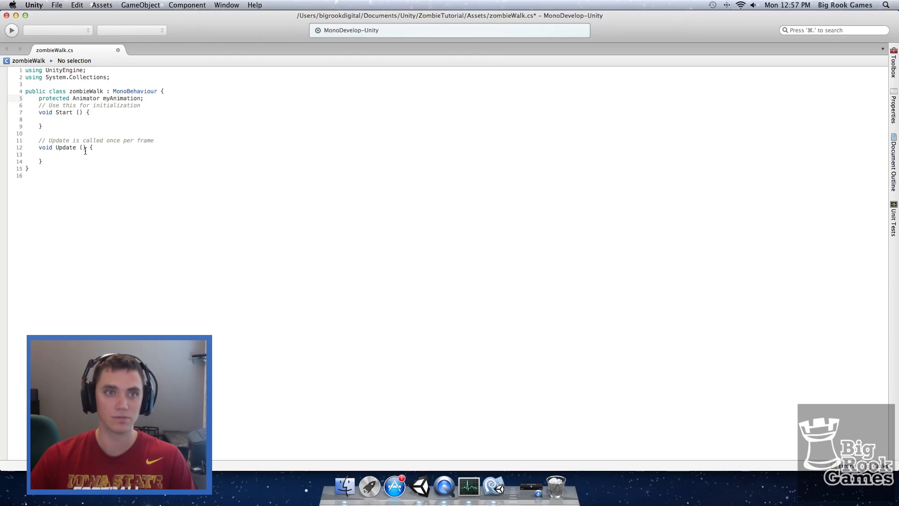
# Inside Start(), assign 'myAnimation = GetComponent<Animator> ();'.
pyautogui.click(93, 119)
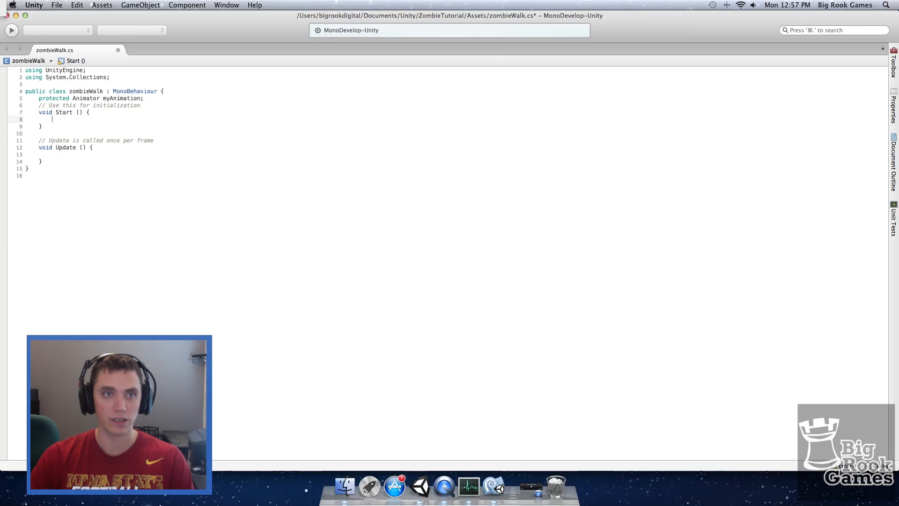
pyautogui.write('myAnimation =')
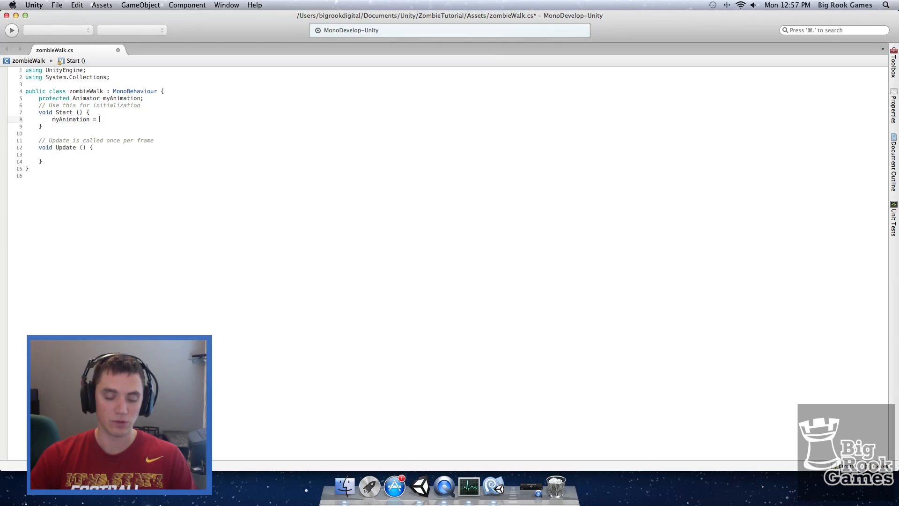
pyautogui.write('GetCompo')
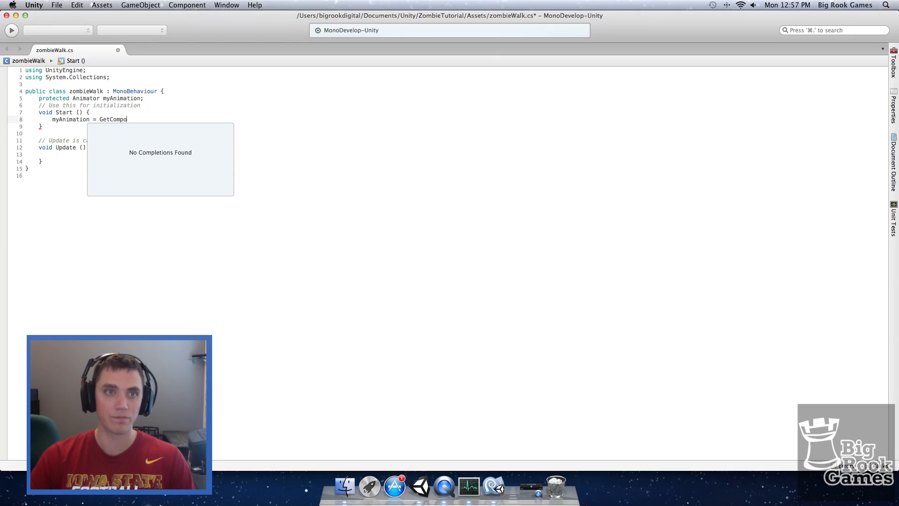
pyautogui.write('nent<')
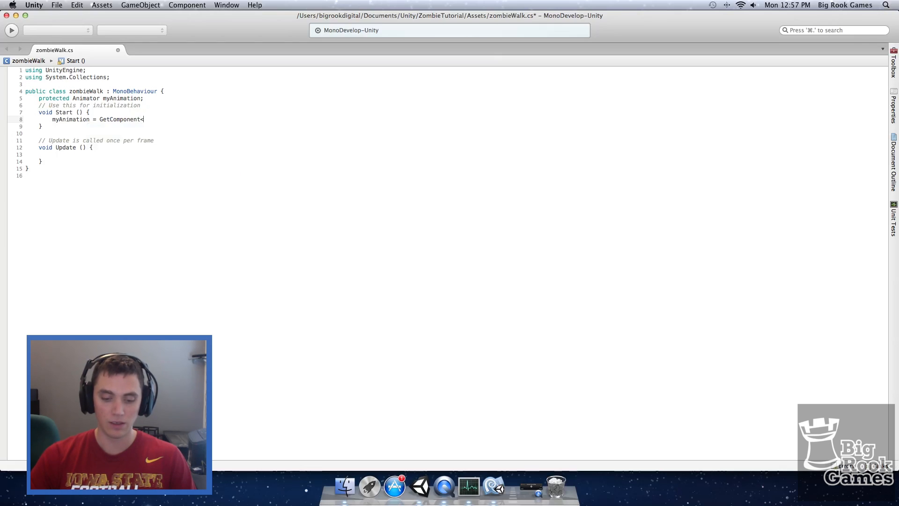
pyautogui.write('<Animator> ();')
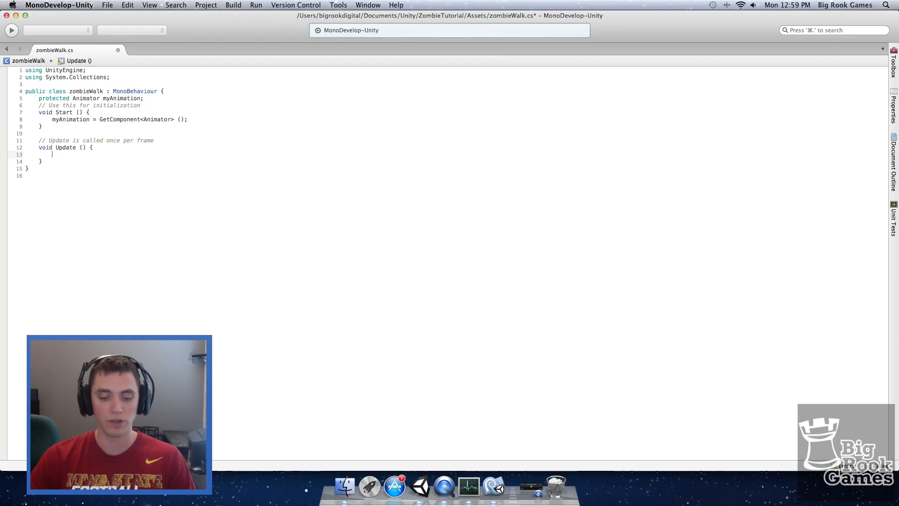
# In Update(), write myAnimation.SetFloat("speed", Input.GetAxis("Vertical")); and save with Cmd+S.
pyautogui.write('myAnimation.')
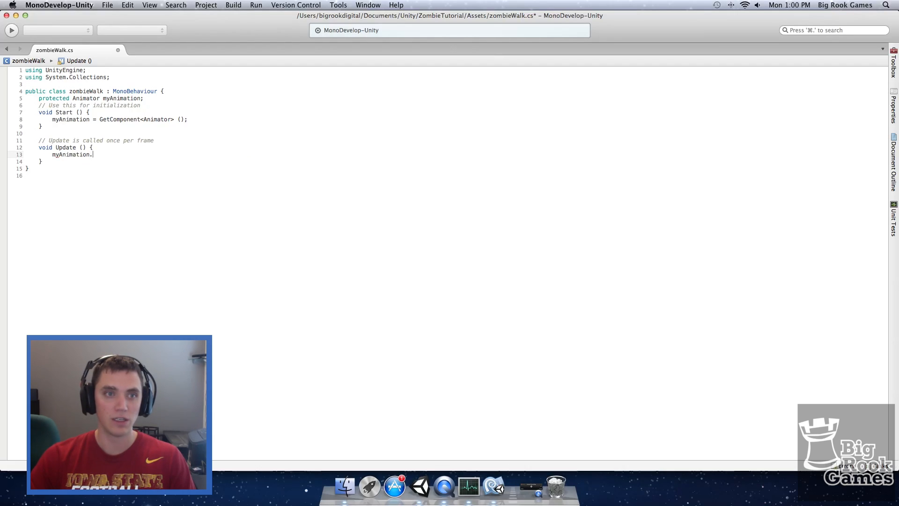
pyautogui.write('SetF')
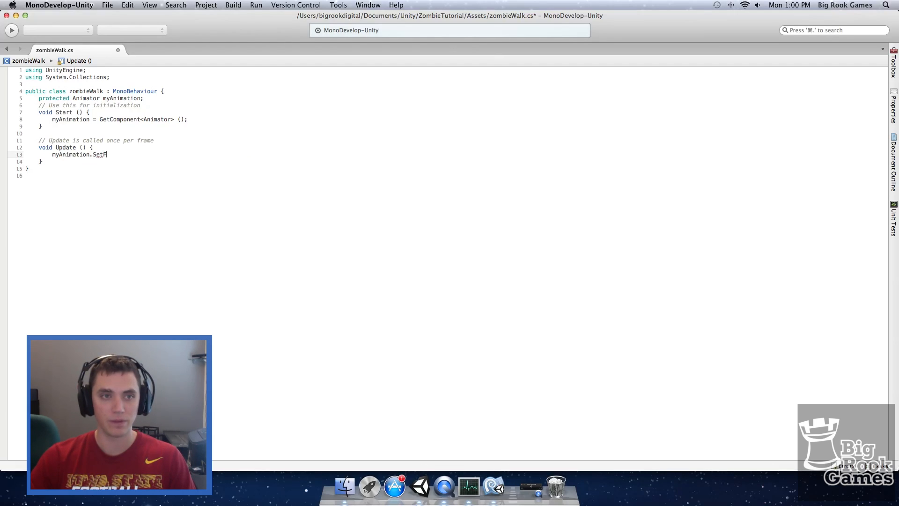
pyautogui.write('loat(')
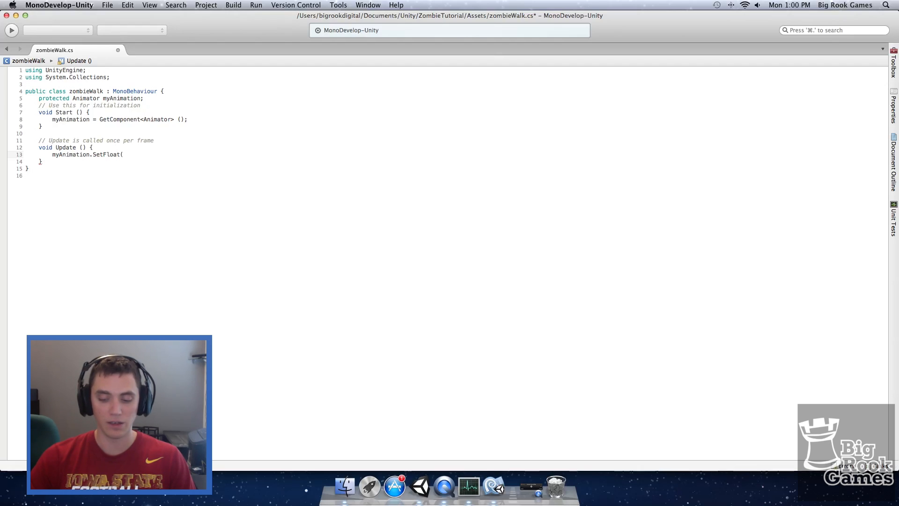
pyautogui.write('"speed",')
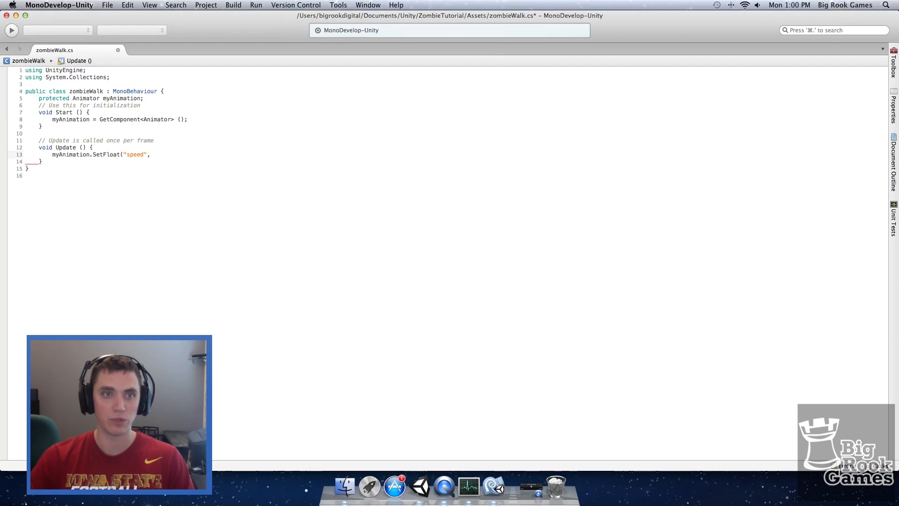
pyautogui.write('Input.')
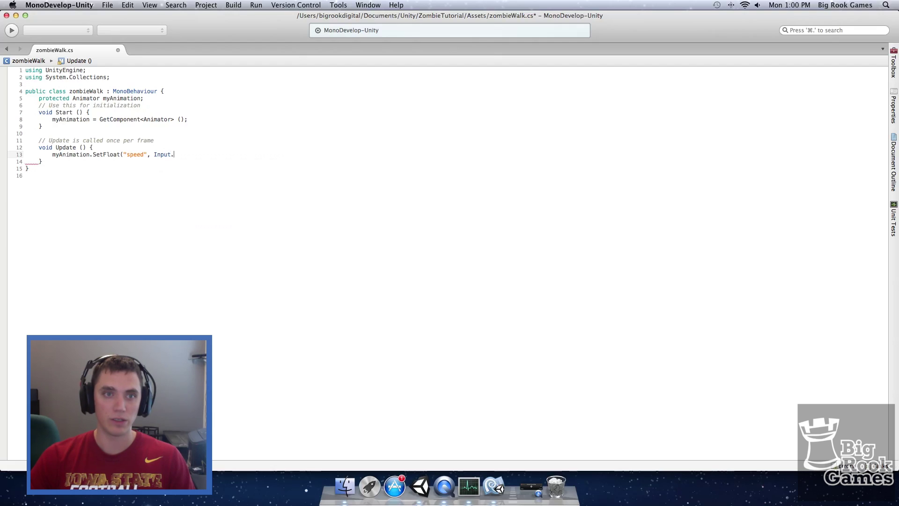
pyautogui.write('GetAxis("')
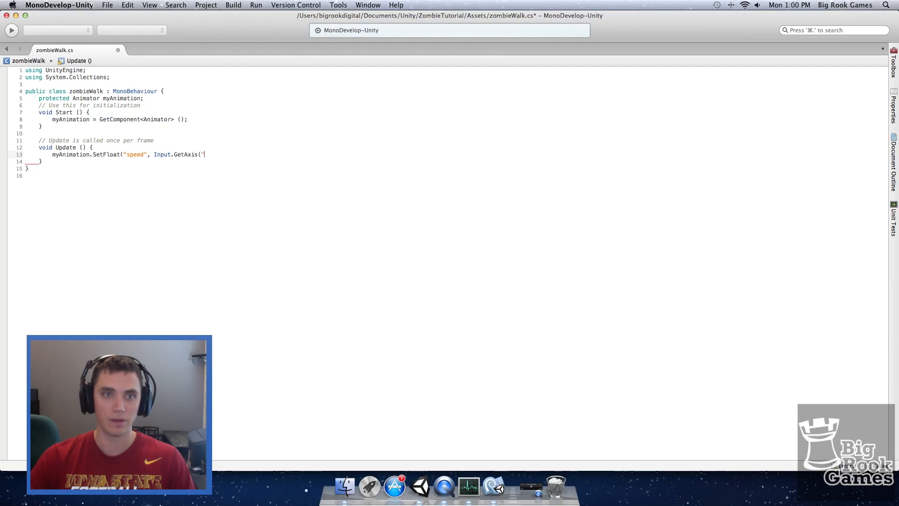
pyautogui.write('Vertical"')
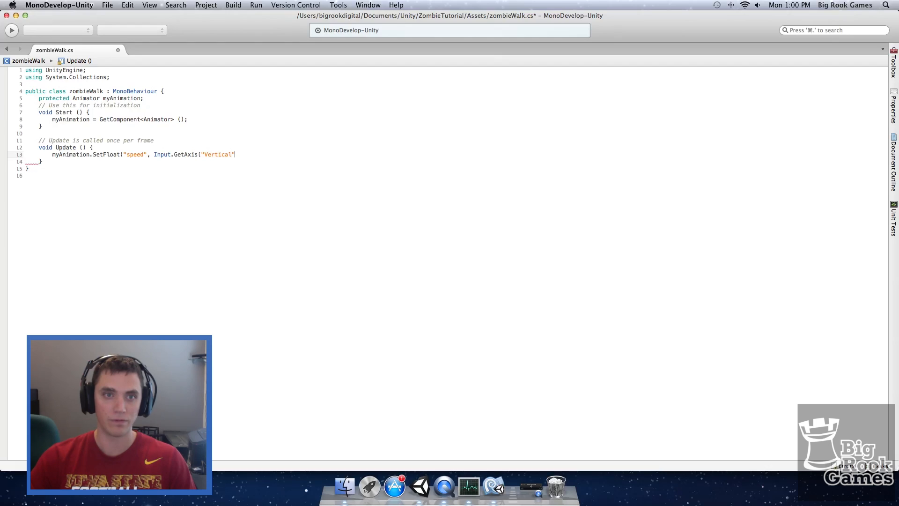
pyautogui.write('));')
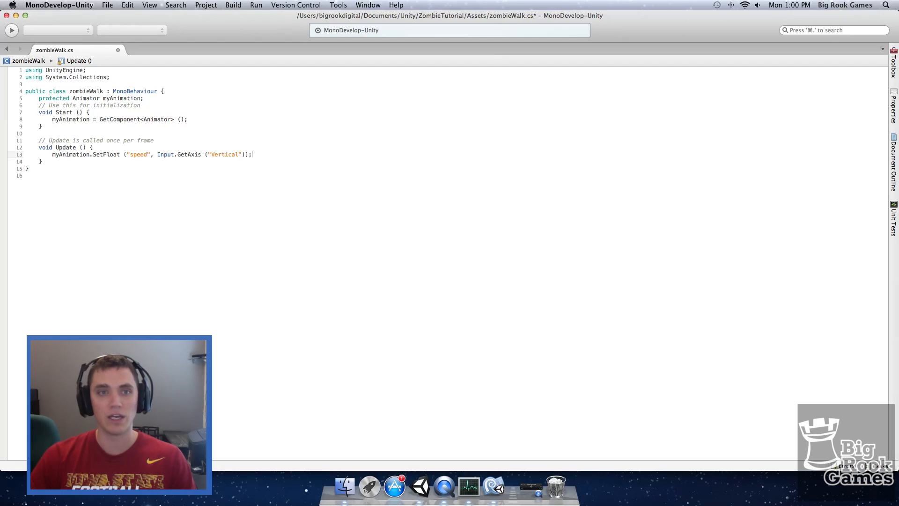
pyautogui.press('cmd+s')
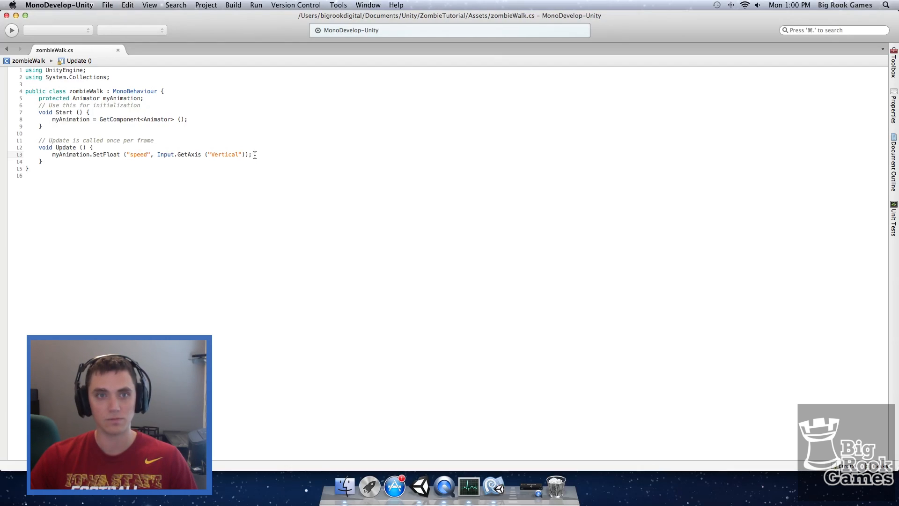
pyautogui.moveTo(490, 485)
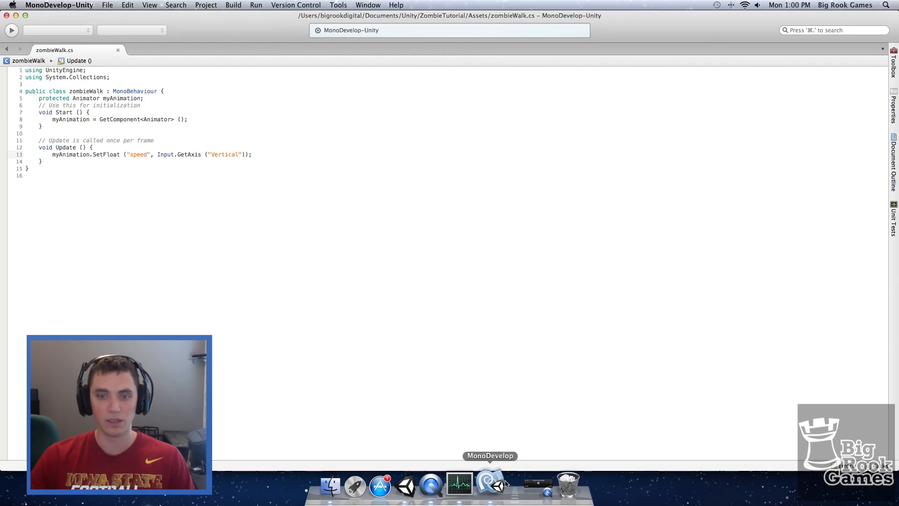
pyautogui.click(404, 485)
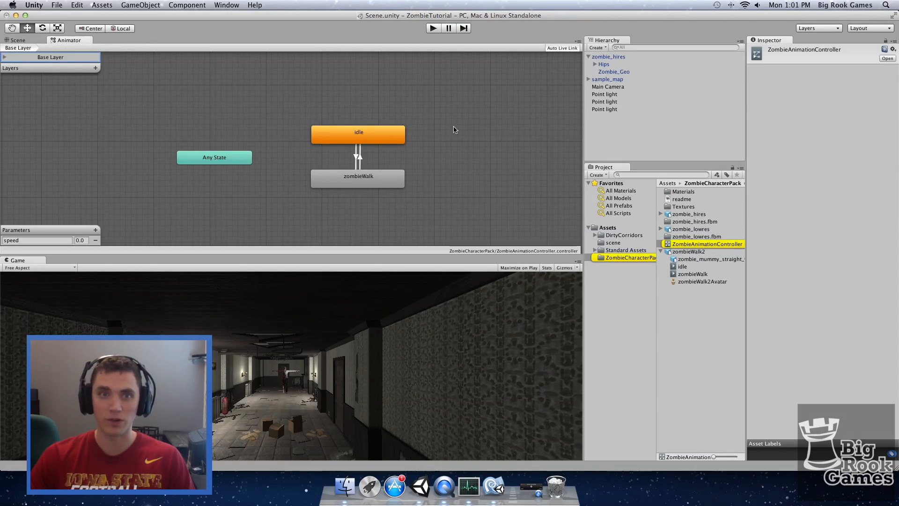
# Set the idle state's Speed to 1.5.
pyautogui.click(358, 134)
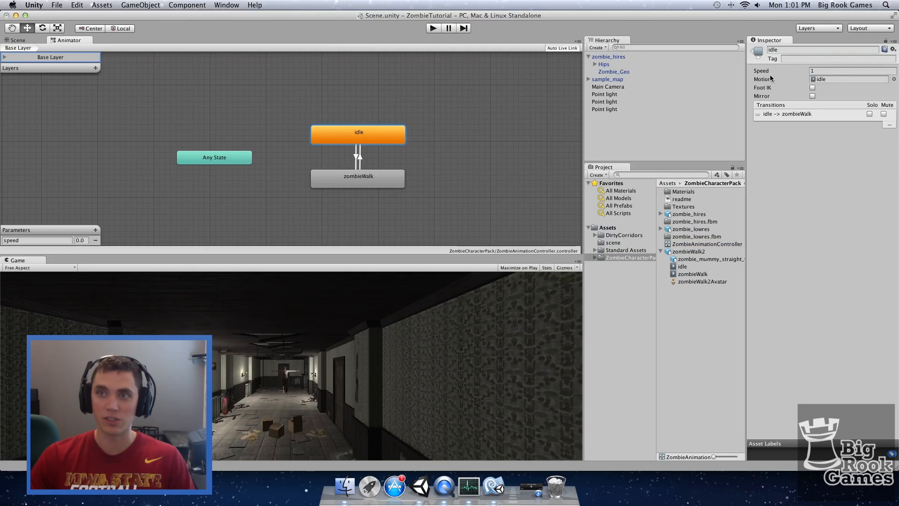
pyautogui.click(839, 70)
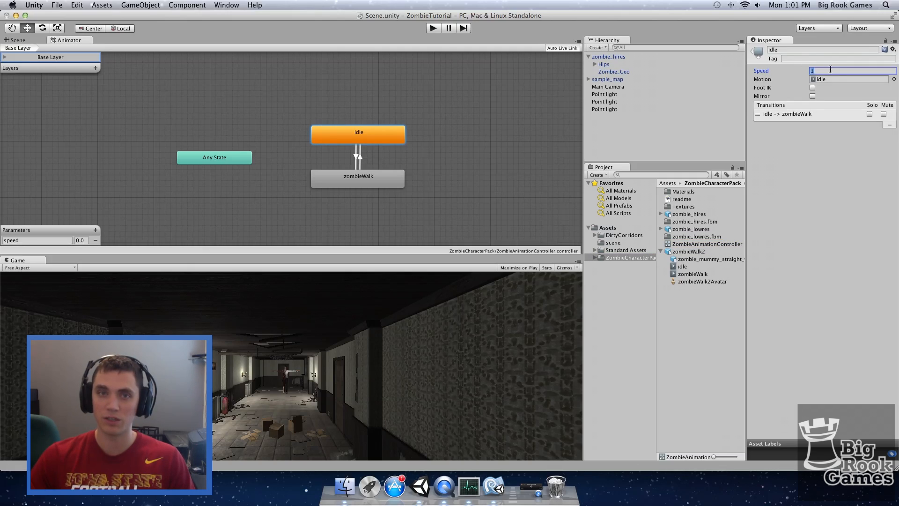
pyautogui.write('1.5')
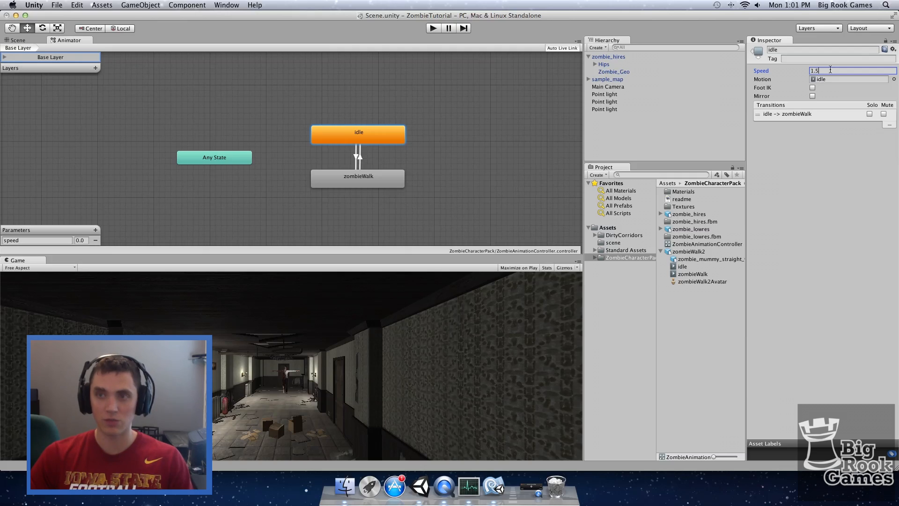
# Set the zombieWalk state's Speed to 3.5.
pyautogui.click(358, 178)
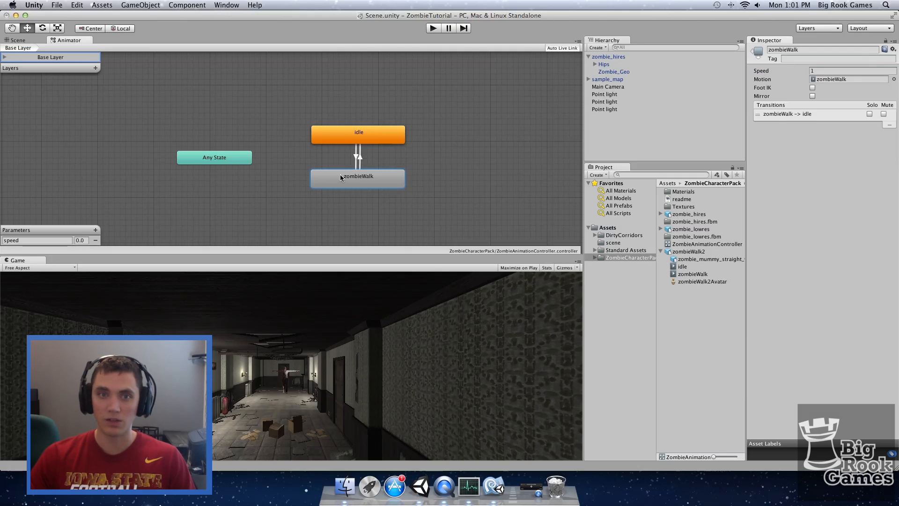
pyautogui.click(848, 70)
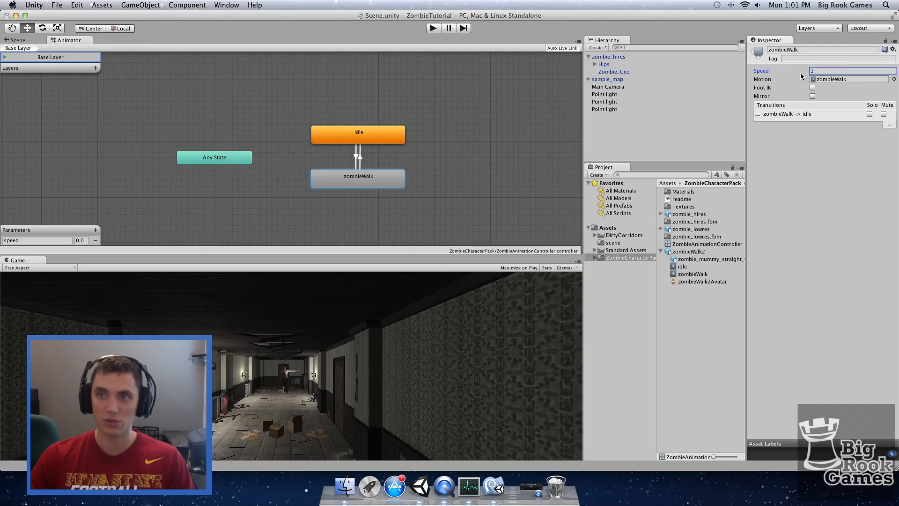
pyautogui.write('3')
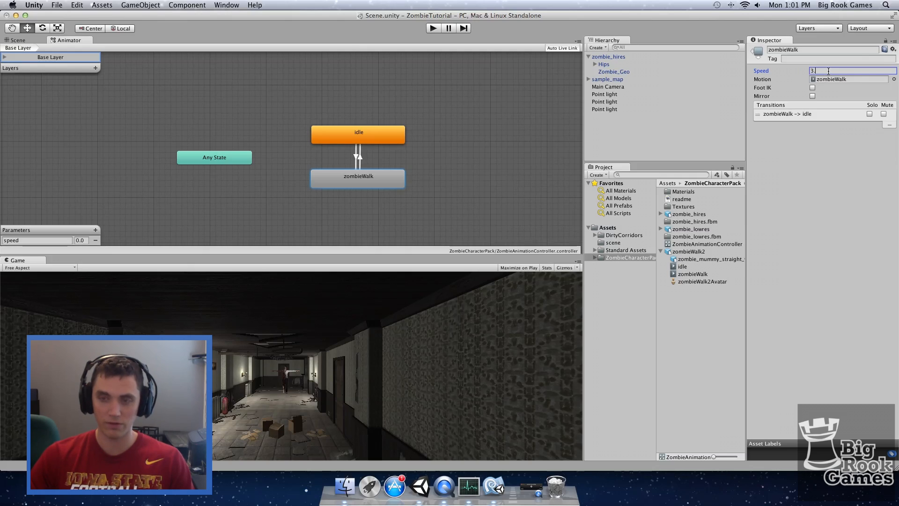
pyautogui.write('.5')
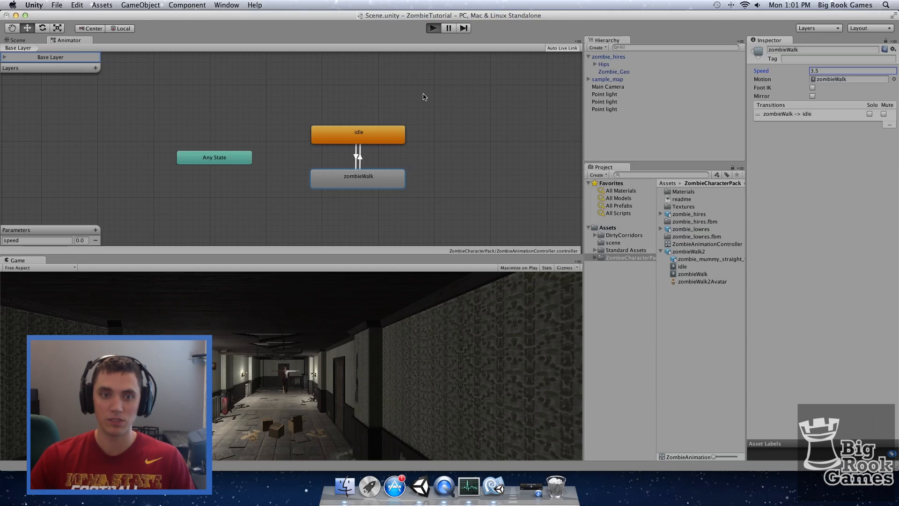
# Enter Play mode to watch the zombie walk down the corridor, then stop.
pyautogui.click(431, 28)
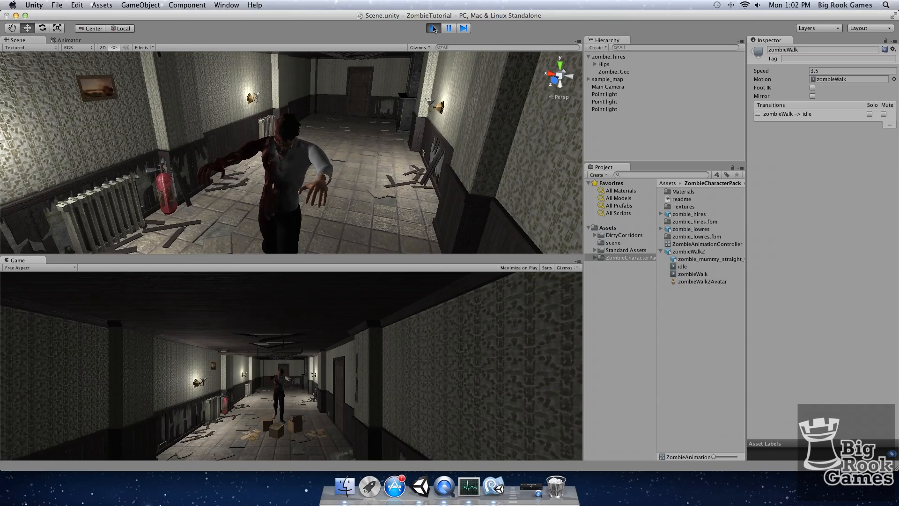
pyautogui.click(431, 29)
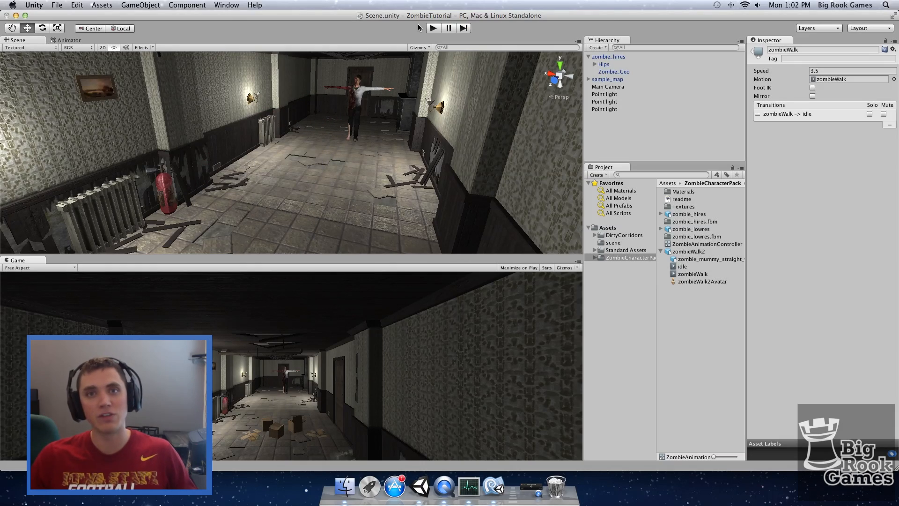